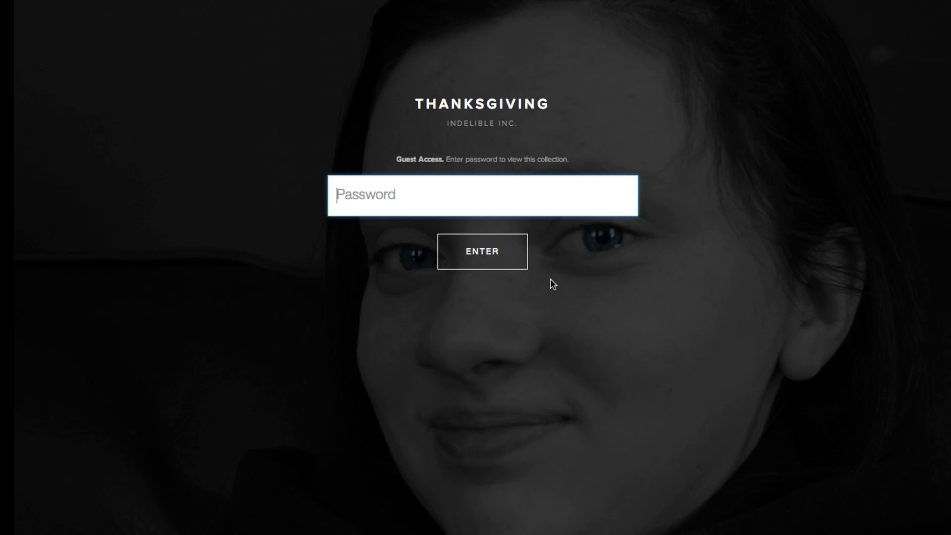
# Enter the guest password and unlock the Thanksgiving gallery's photo grid.
pyautogui.write('•')
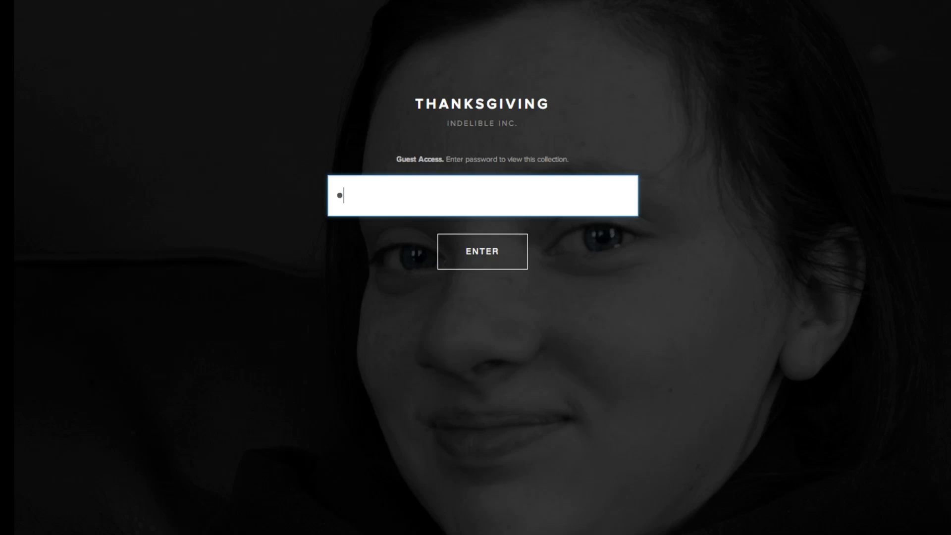
pyautogui.click(482, 251)
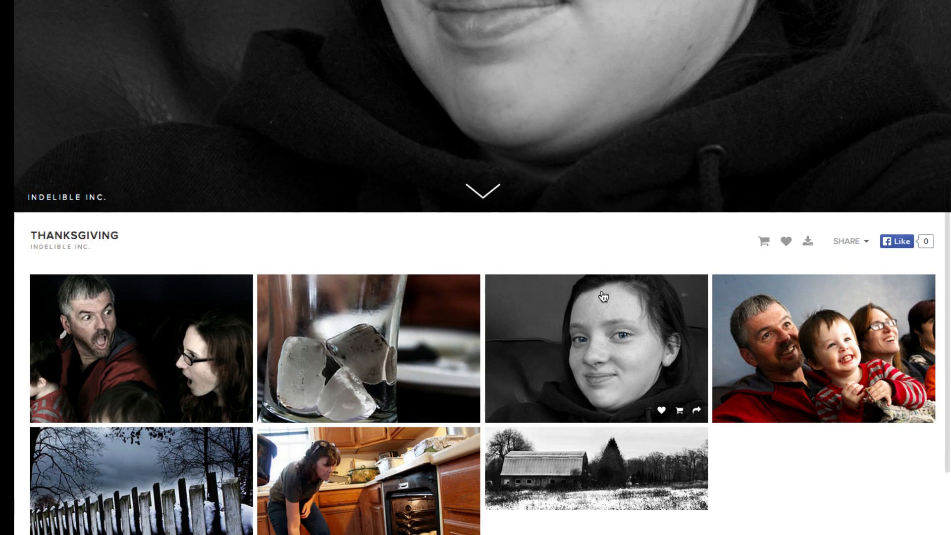
pyautogui.scroll(-3)
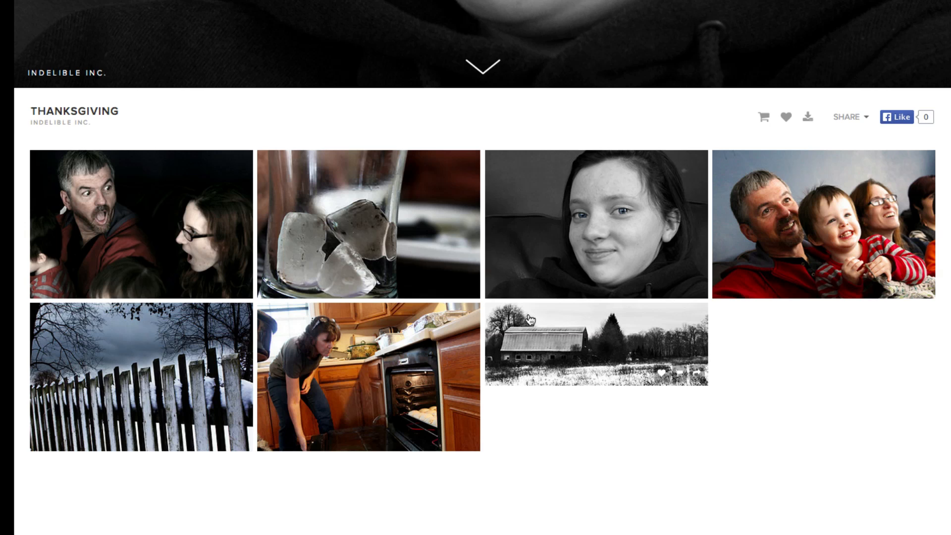
pyautogui.moveTo(529, 320)
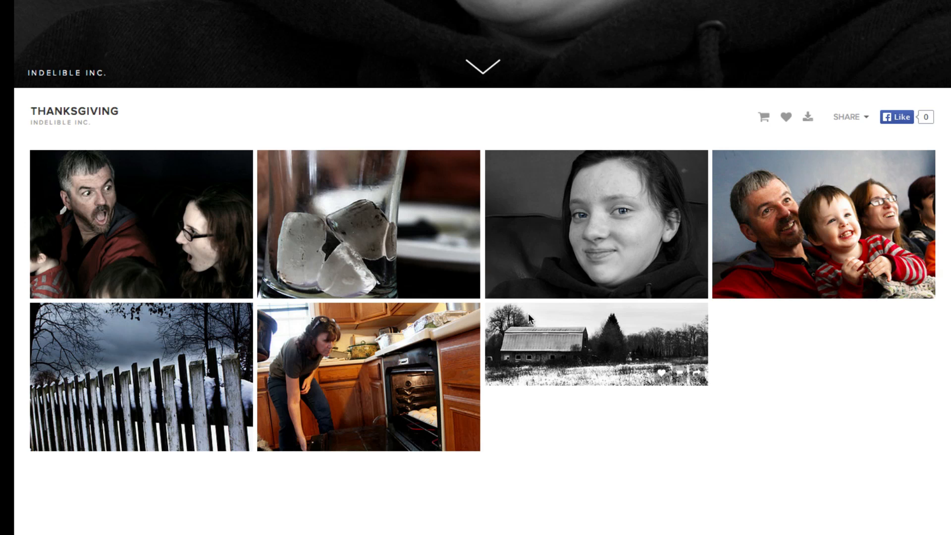
pyautogui.moveTo(667, 274)
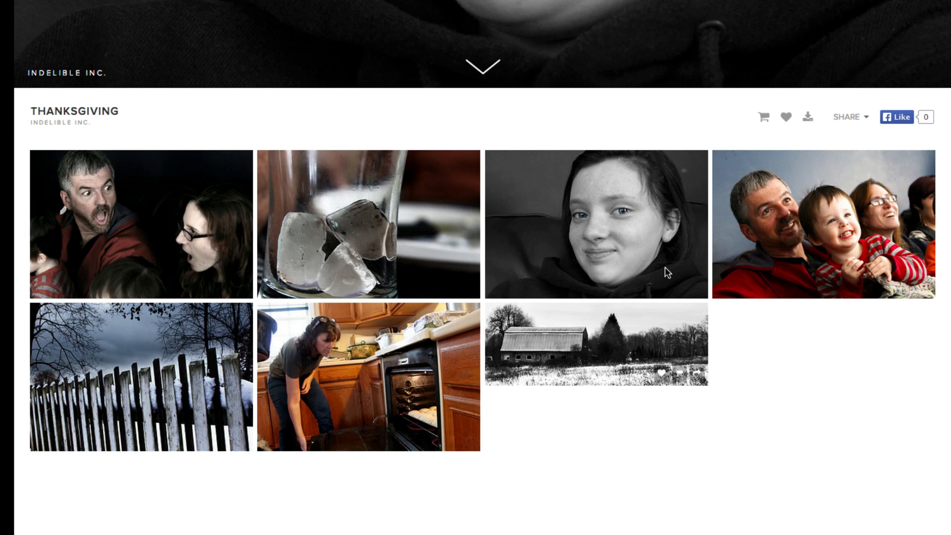
pyautogui.moveTo(810, 152)
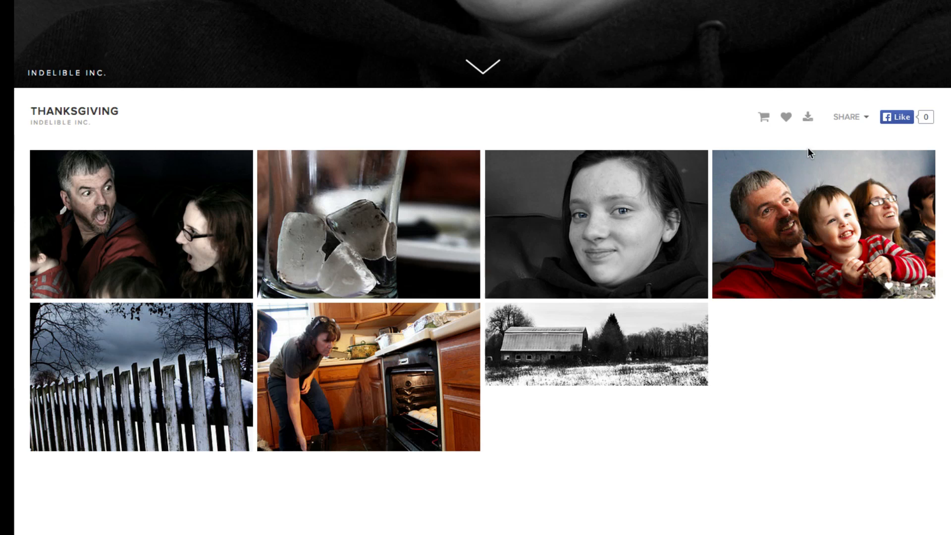
pyautogui.moveTo(808, 117)
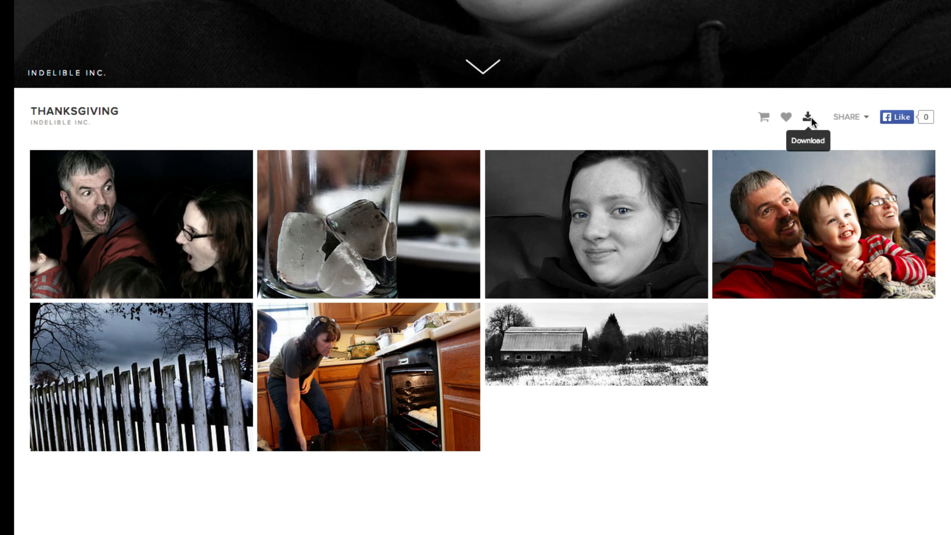
pyautogui.moveTo(600, 214)
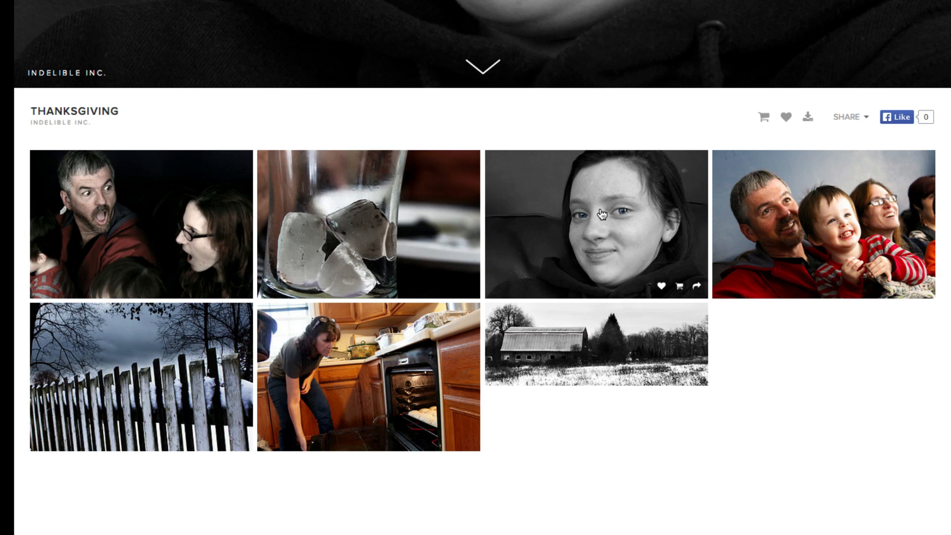
pyautogui.moveTo(581, 215)
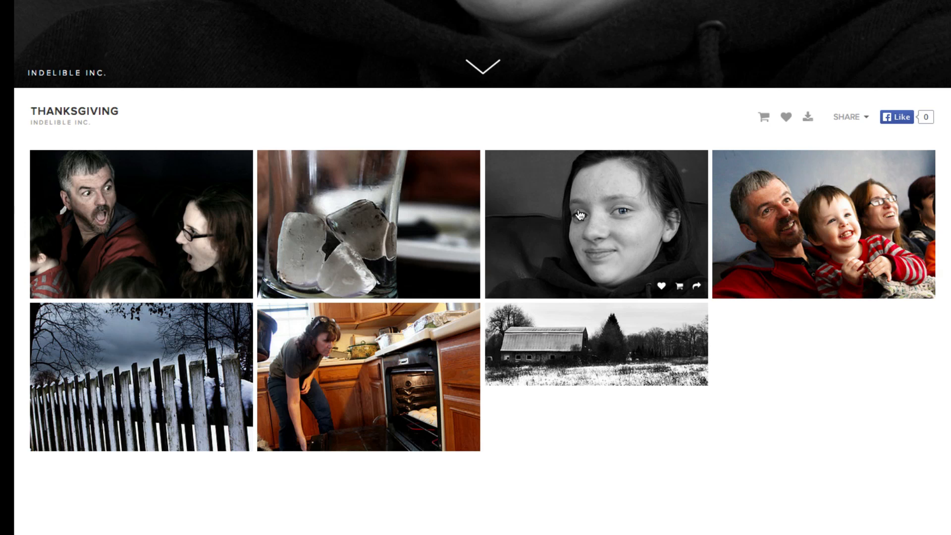
pyautogui.moveTo(536, 235)
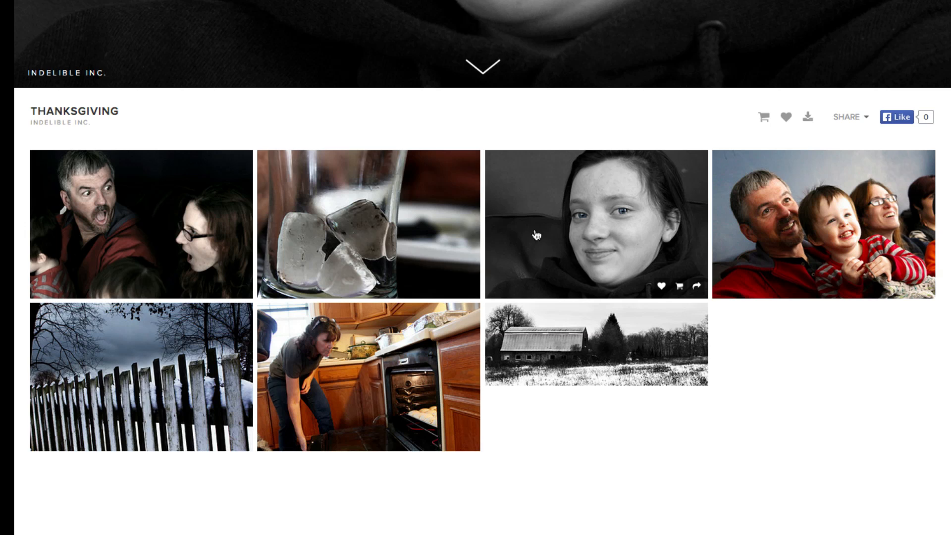
pyautogui.click(468, 285)
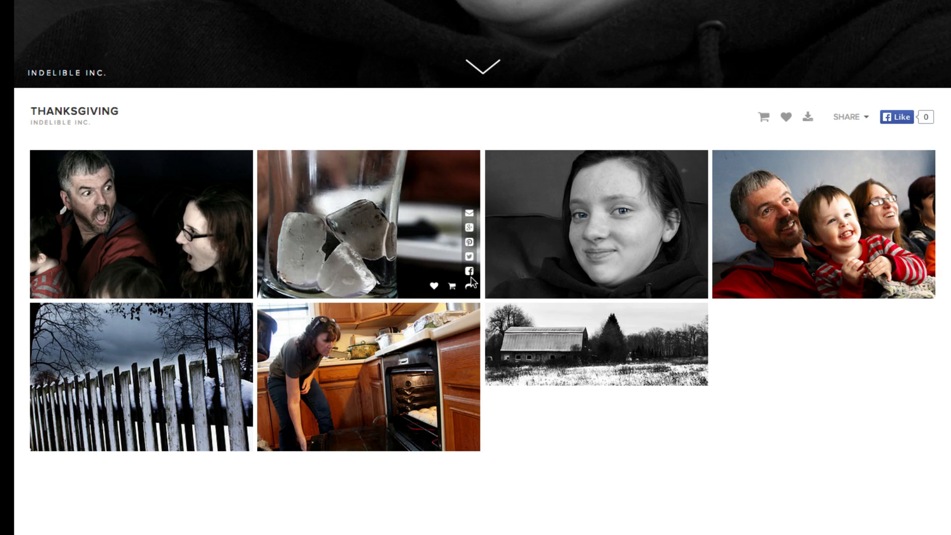
pyautogui.moveTo(625, 204)
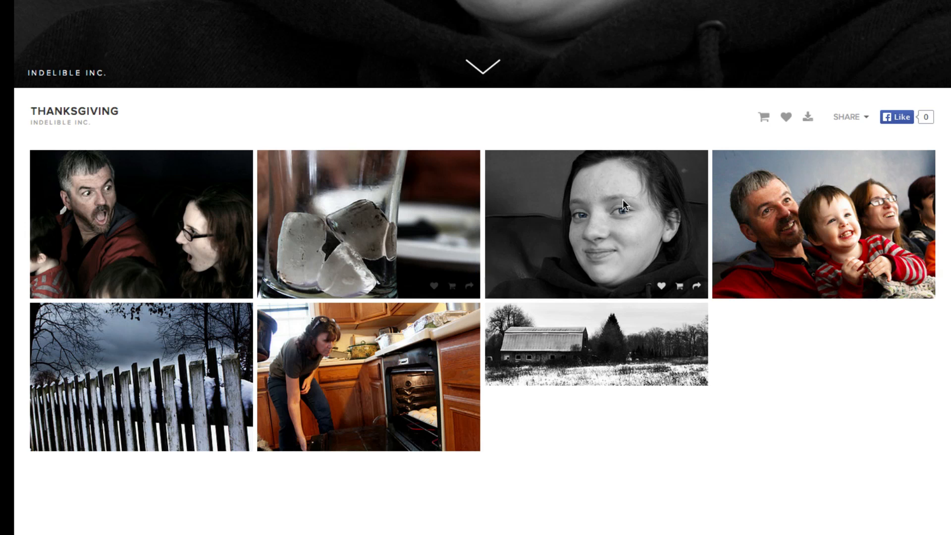
pyautogui.moveTo(357, 229)
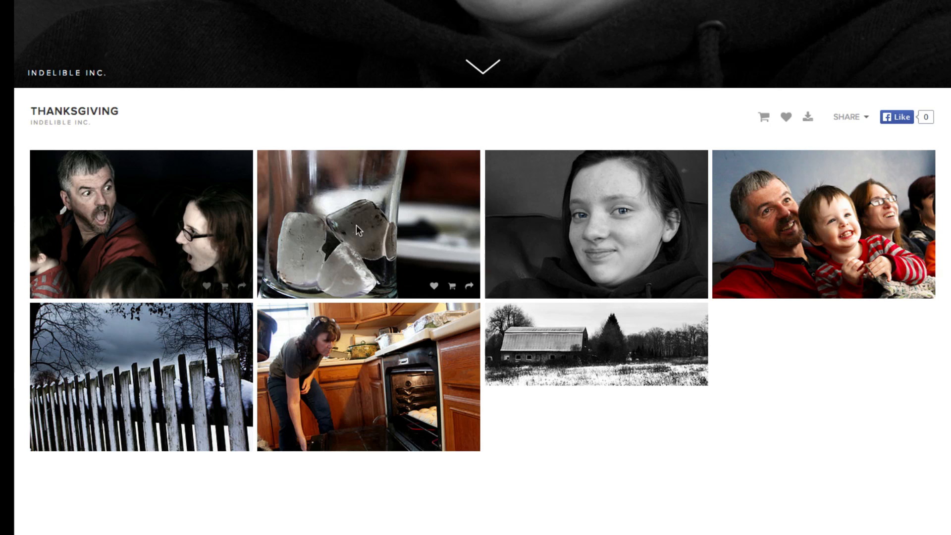
pyautogui.moveTo(425, 263)
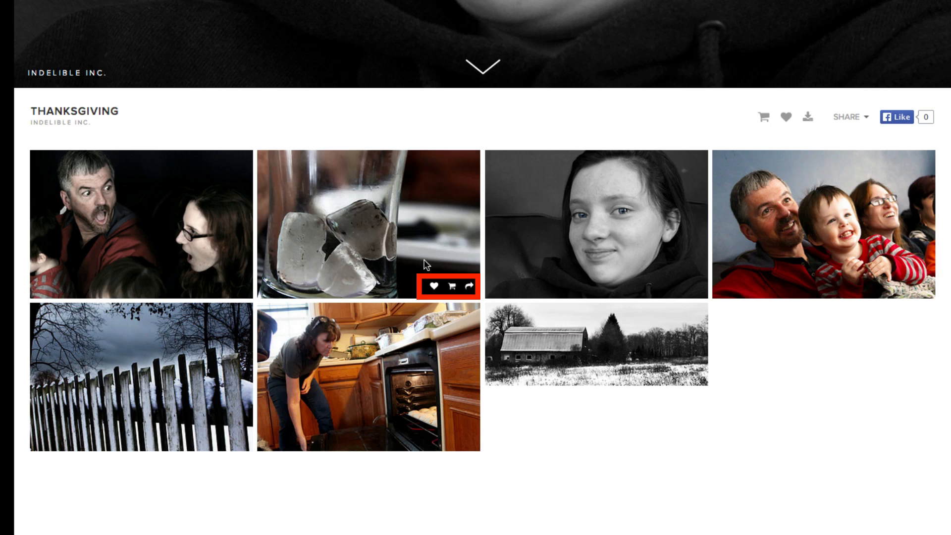
pyautogui.click(468, 287)
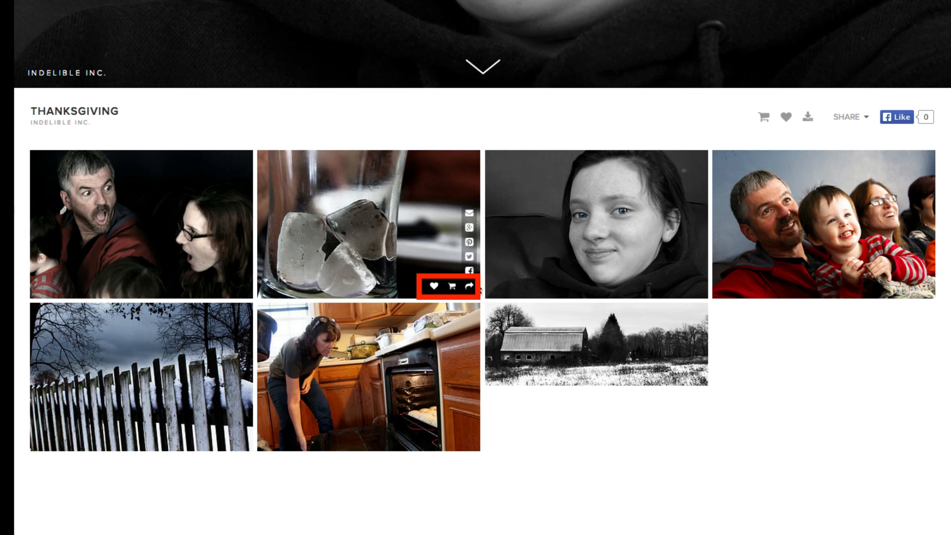
pyautogui.moveTo(468, 228)
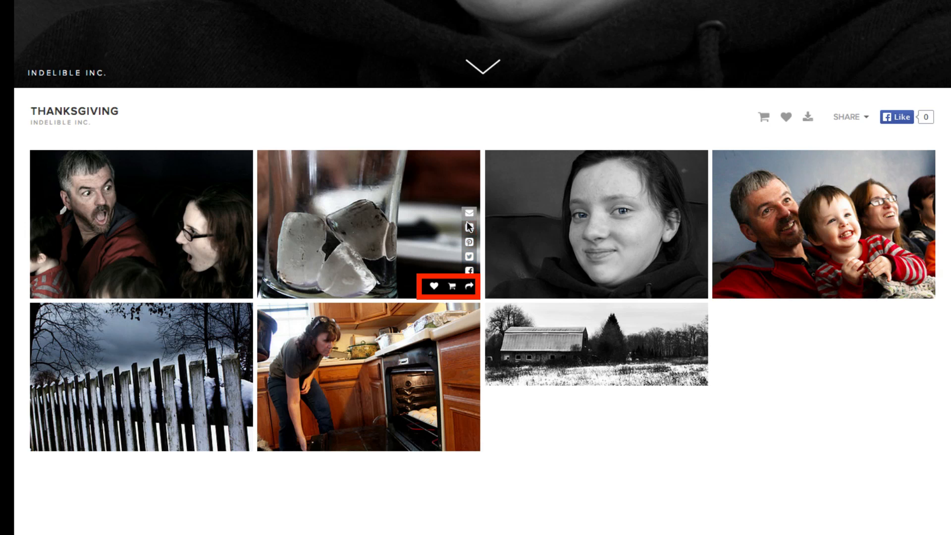
pyautogui.moveTo(467, 256)
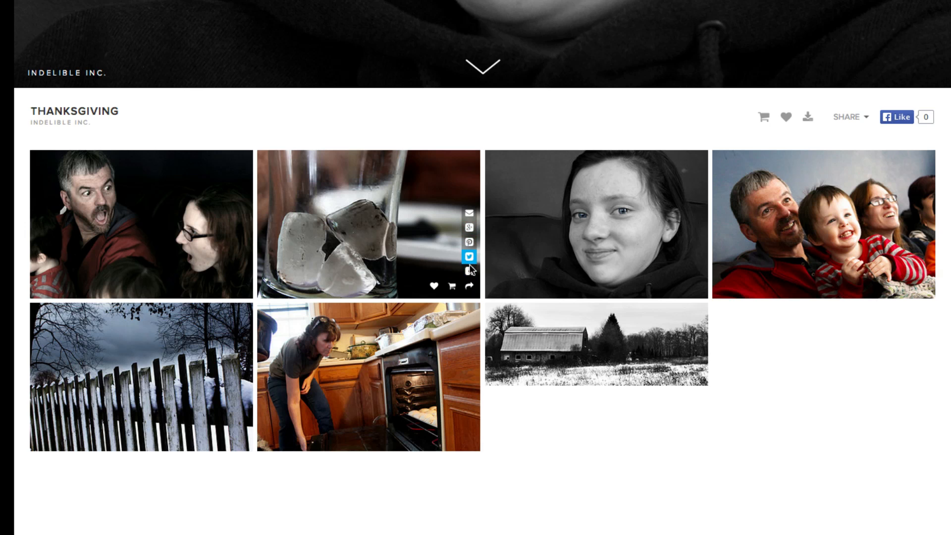
pyautogui.moveTo(417, 280)
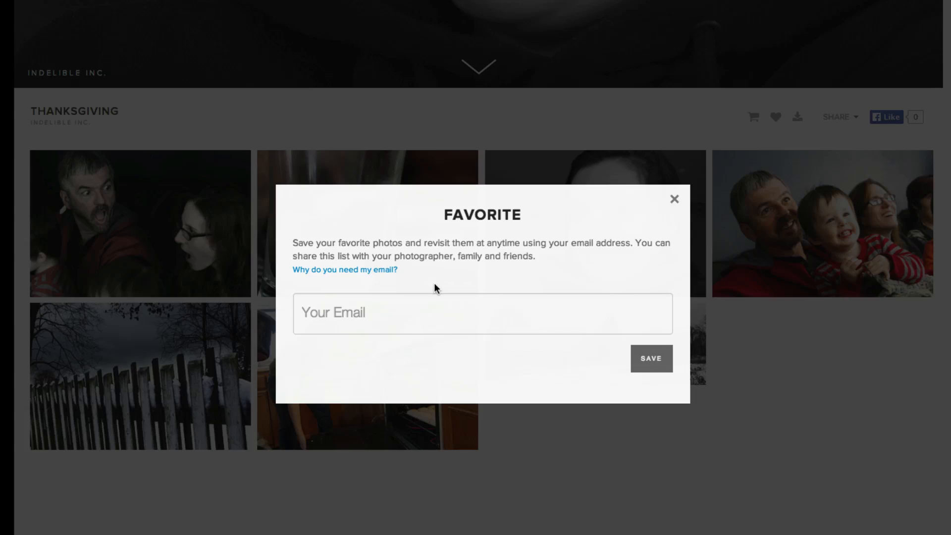
# Save the three hearted photos to a favorites list under your email address.
pyautogui.click(481, 314)
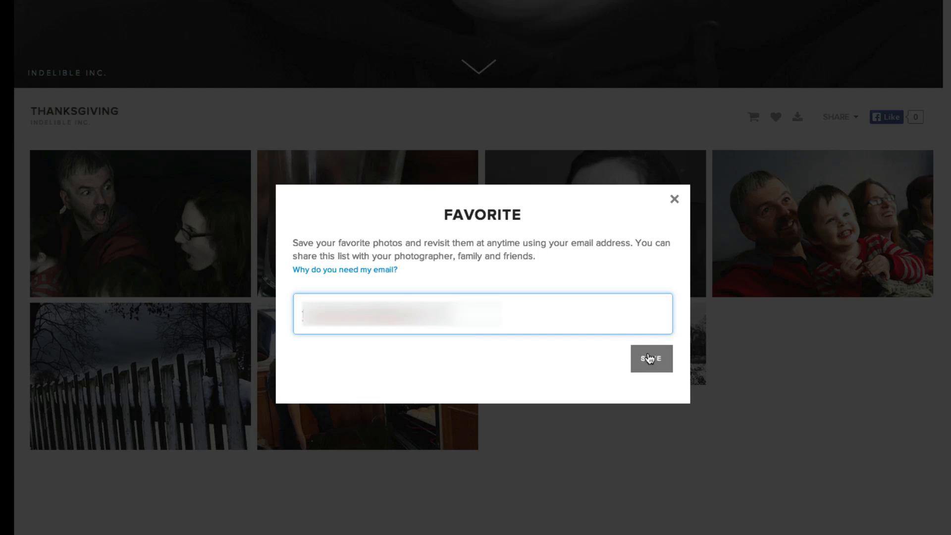
pyautogui.click(651, 358)
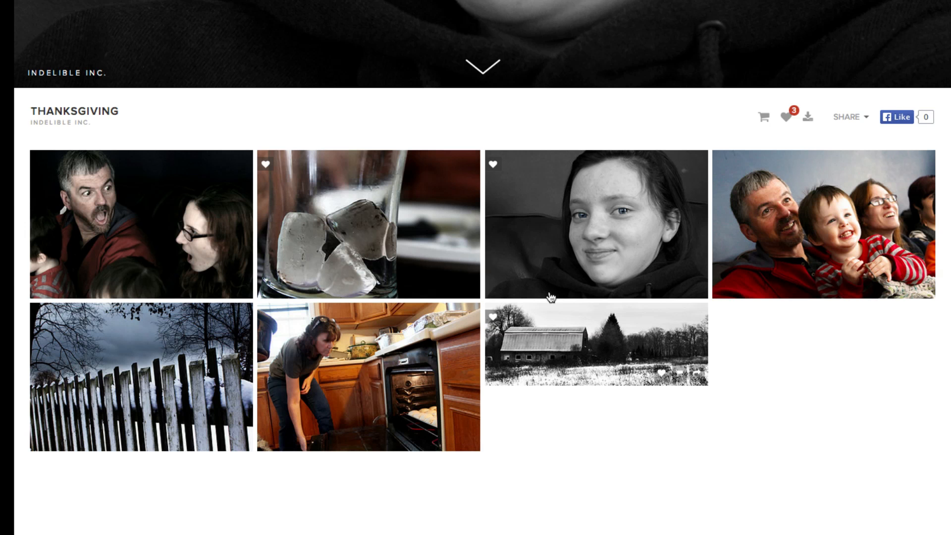
pyautogui.moveTo(492, 321)
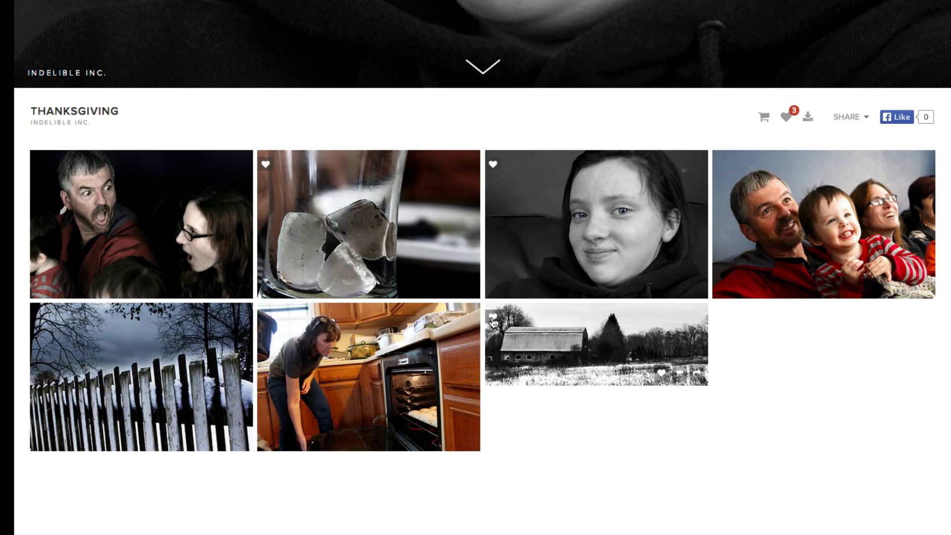
pyautogui.moveTo(525, 312)
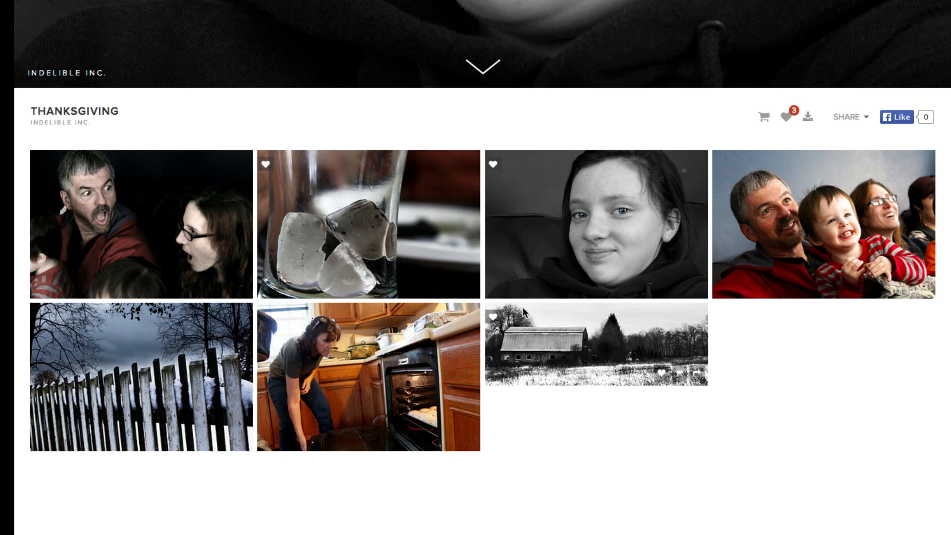
pyautogui.moveTo(806, 117)
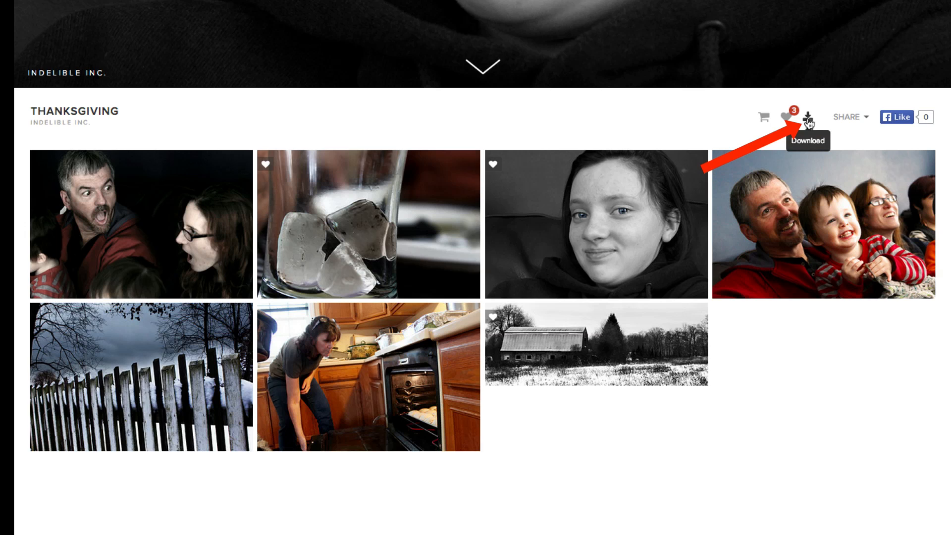
# Unlock the download form with your email address and 4-digit PIN.
pyautogui.click(809, 115)
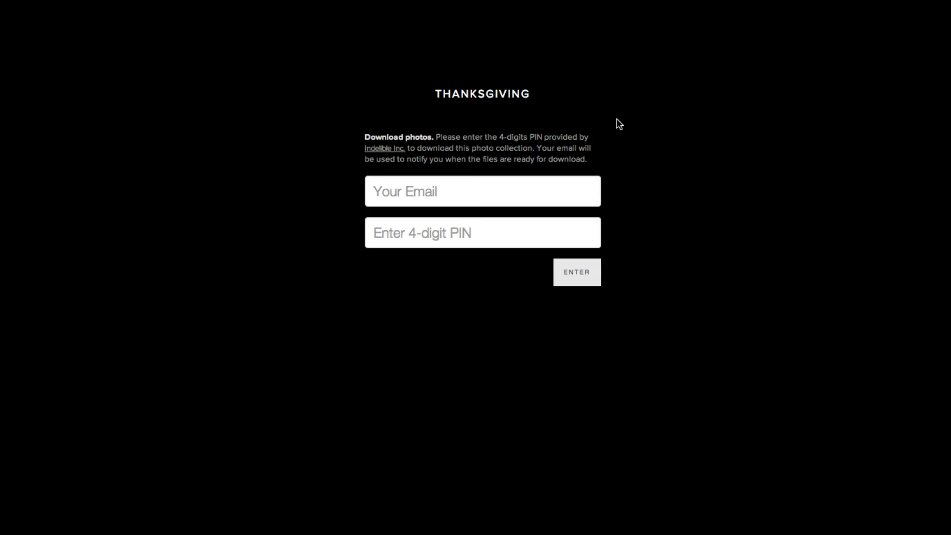
pyautogui.write('t')
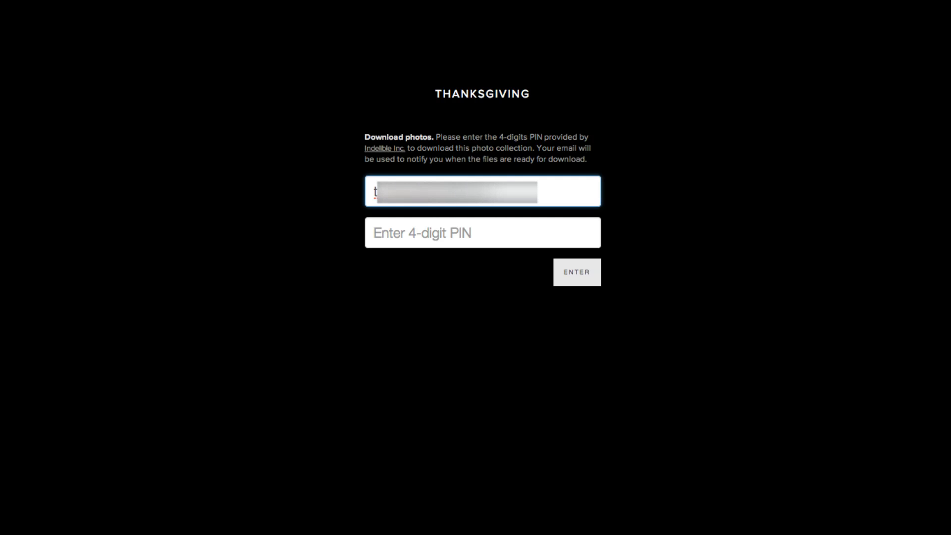
pyautogui.write('12')
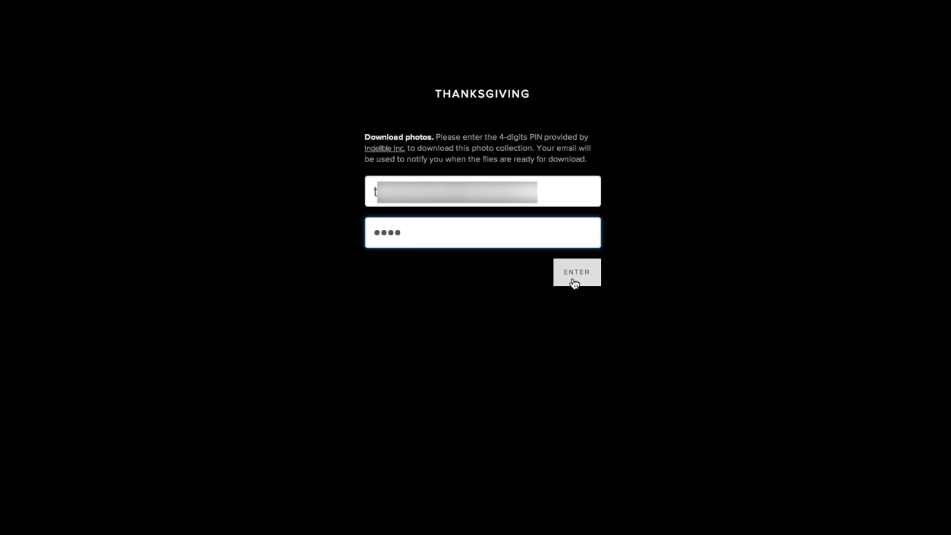
pyautogui.click(576, 271)
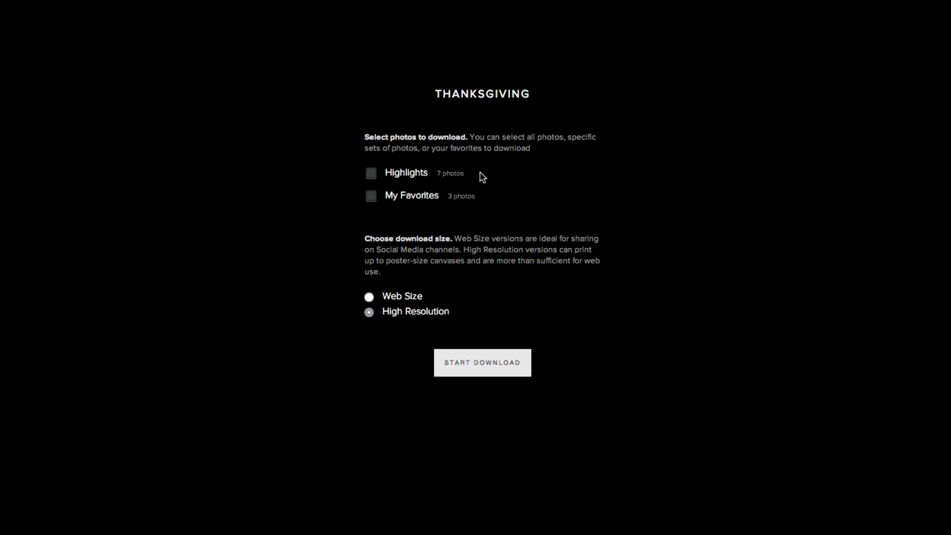
pyautogui.moveTo(456, 177)
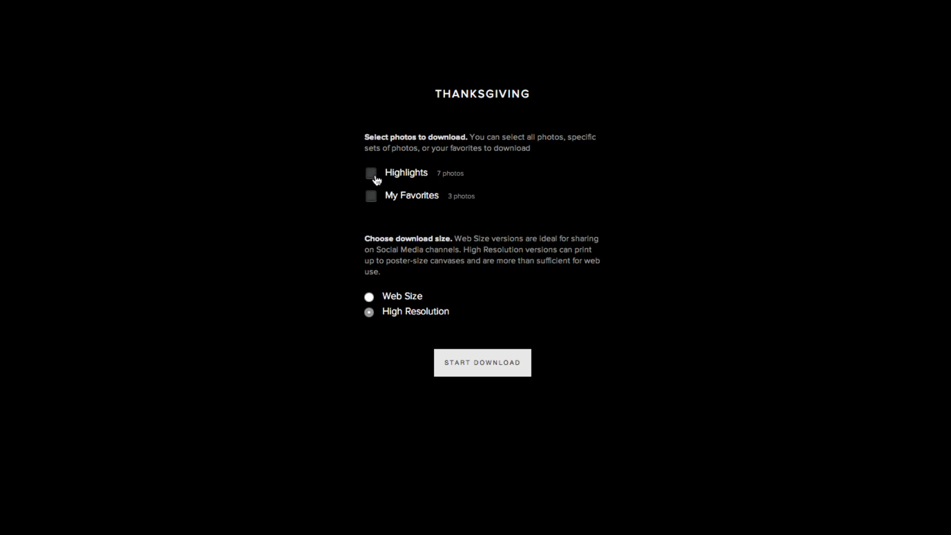
# Choose the My Favorites set at High Resolution as the download.
pyautogui.click(370, 195)
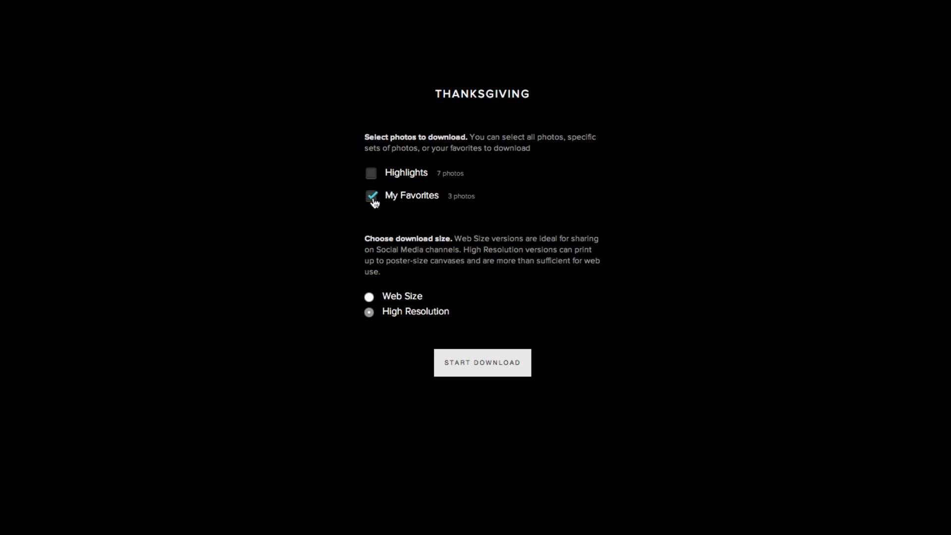
pyautogui.moveTo(368, 298)
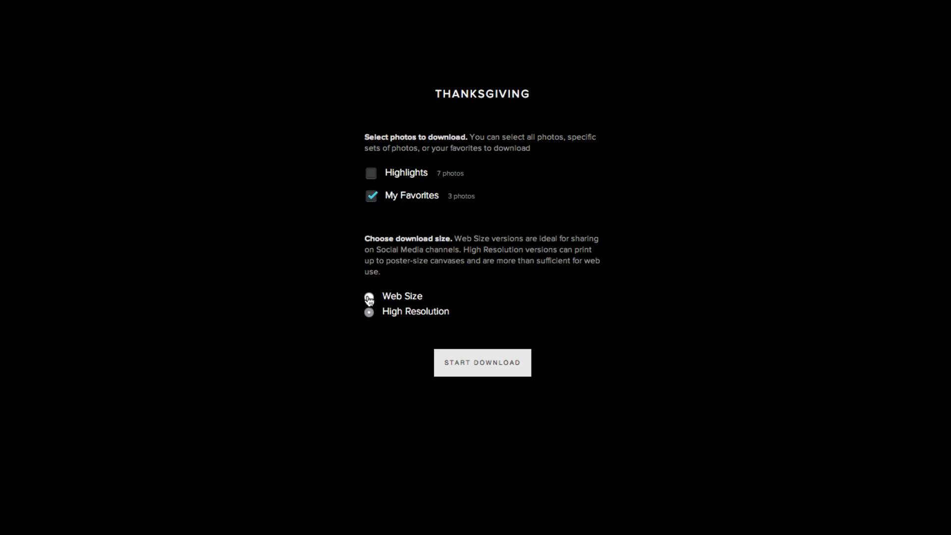
pyautogui.click(368, 313)
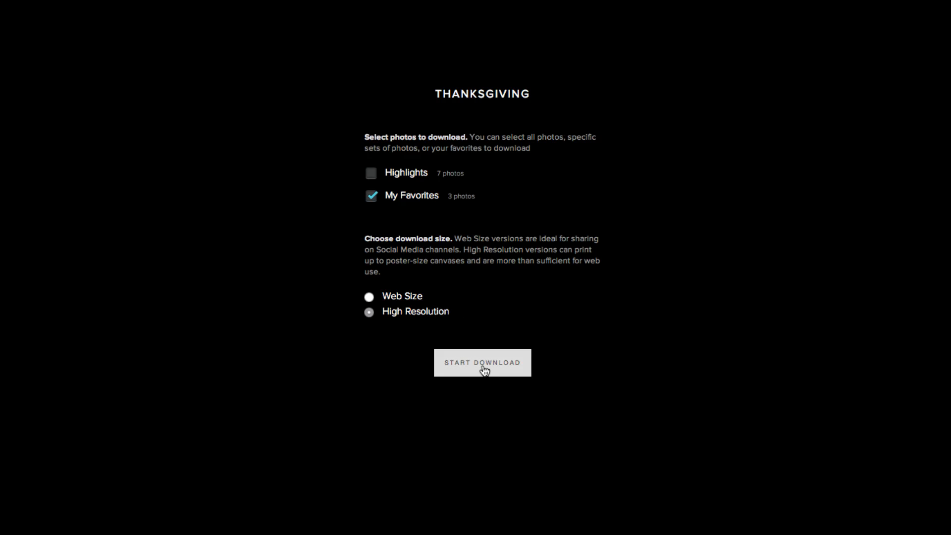
# Prepare the favorites download and start downloading its zip file.
pyautogui.click(483, 362)
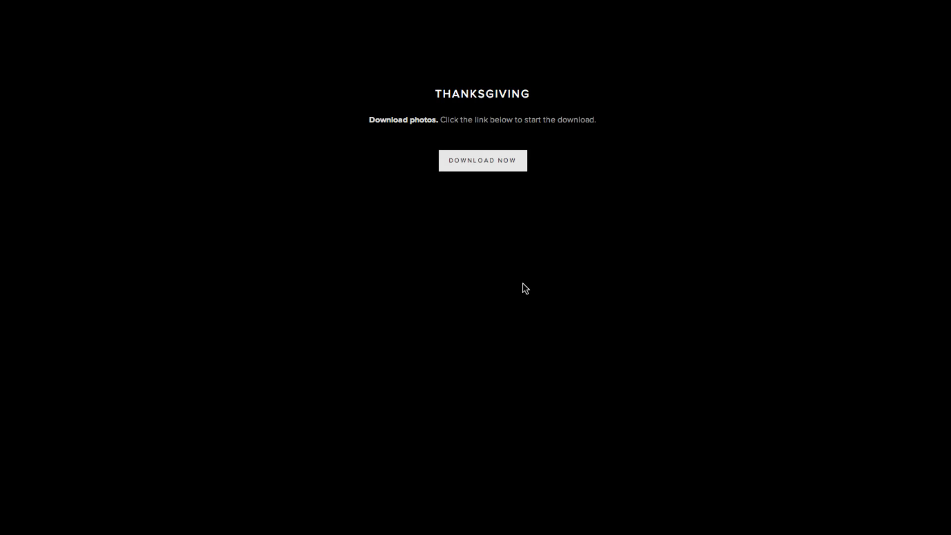
pyautogui.moveTo(516, 274)
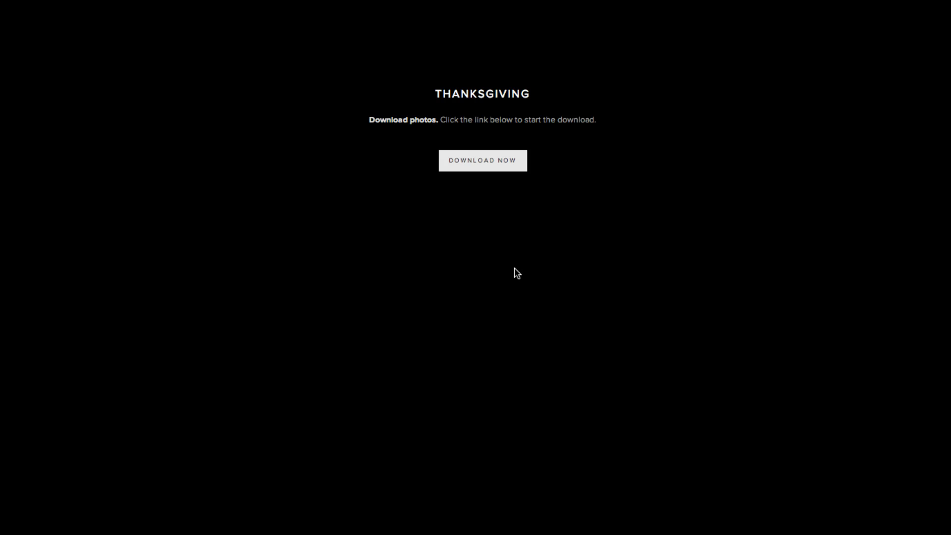
pyautogui.moveTo(584, 188)
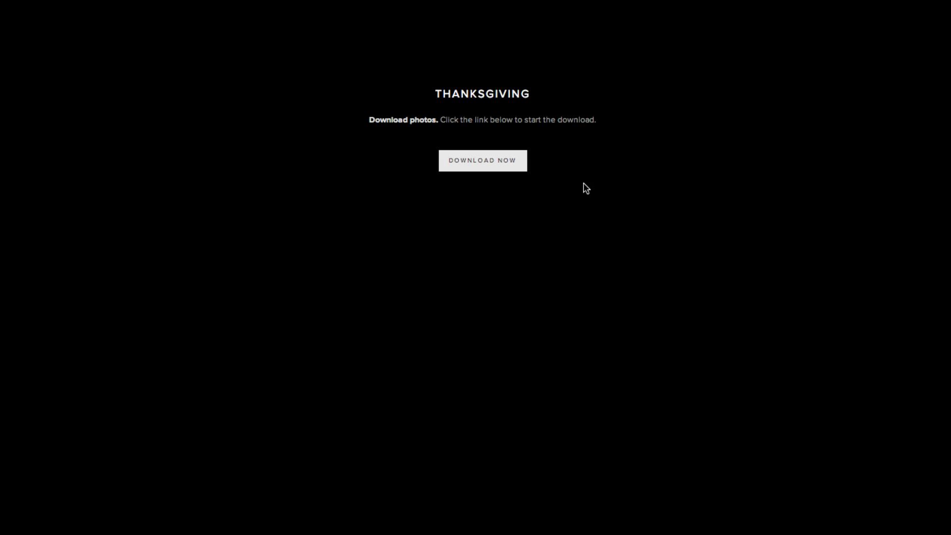
pyautogui.moveTo(497, 178)
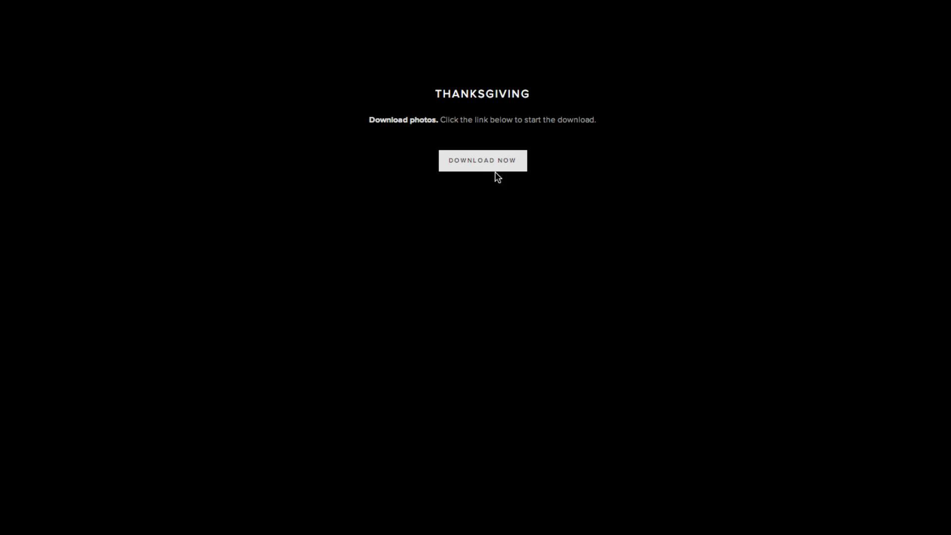
pyautogui.moveTo(493, 171)
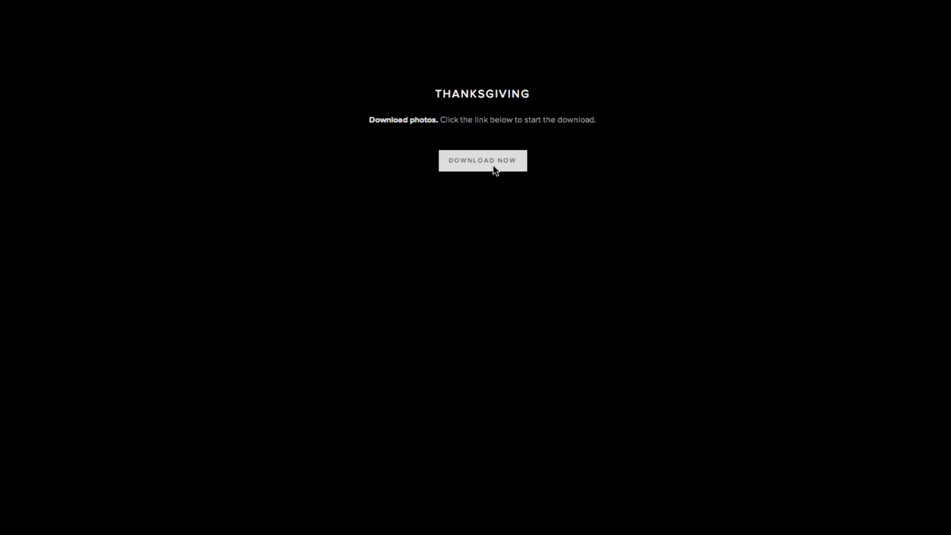
pyautogui.click(483, 161)
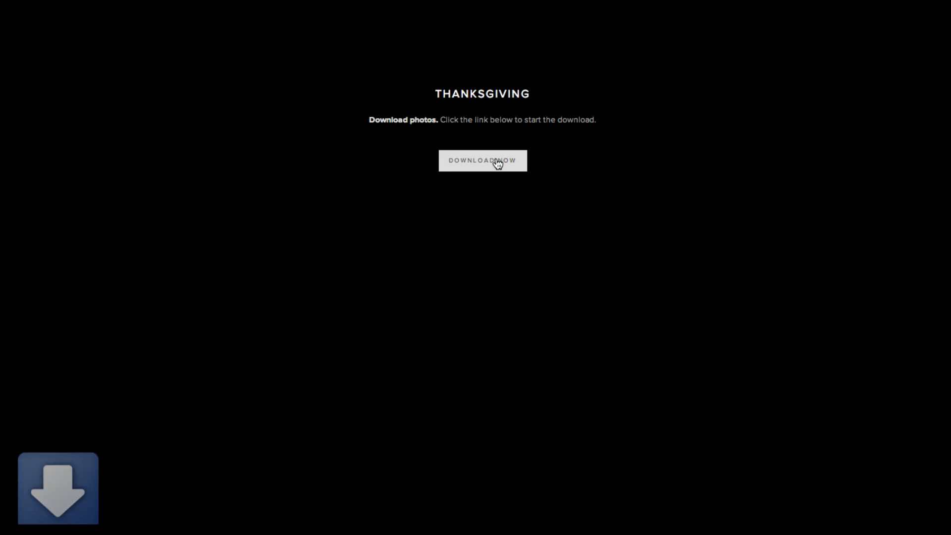
pyautogui.click(482, 161)
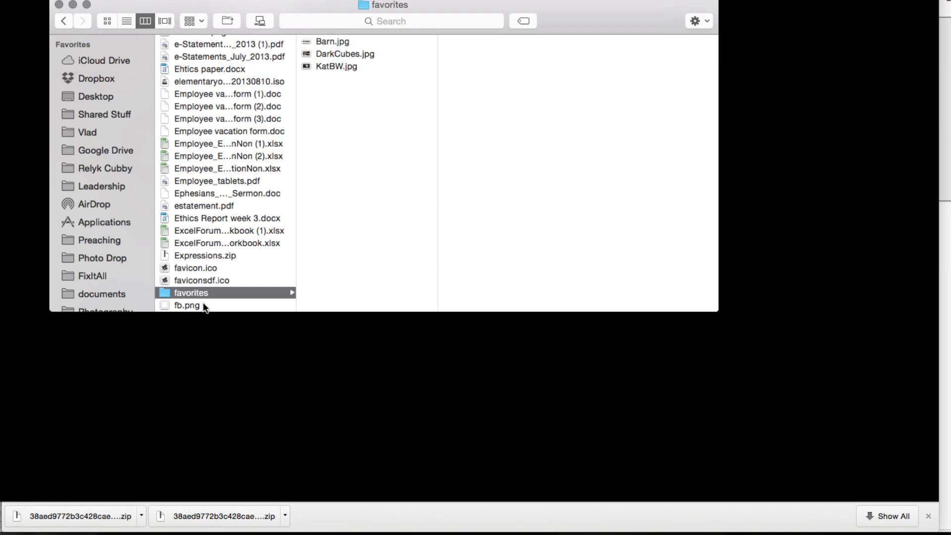
# View the extracted favorites folder with Barn.jpg, DarkCubes.jpg and KatBW.jpg in Finder.
pyautogui.scroll(-3)
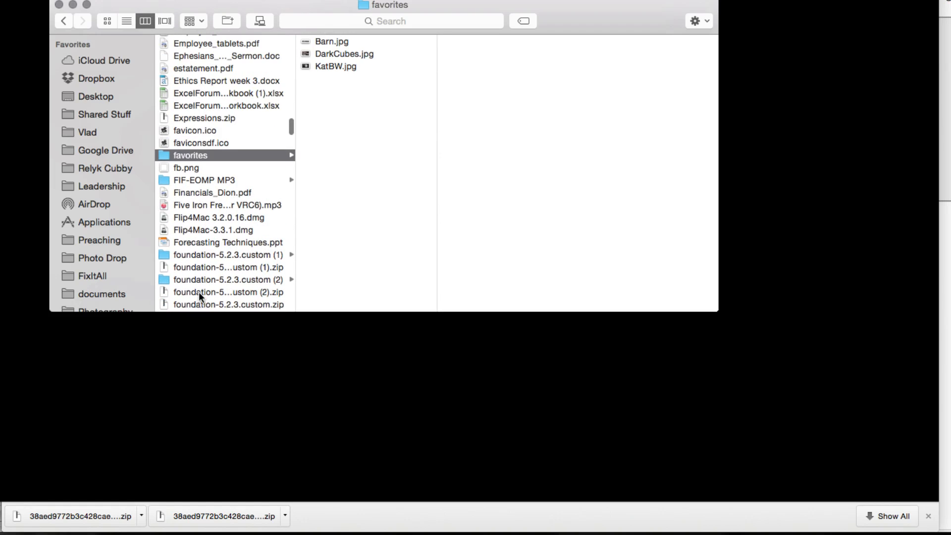
pyautogui.scroll(3)
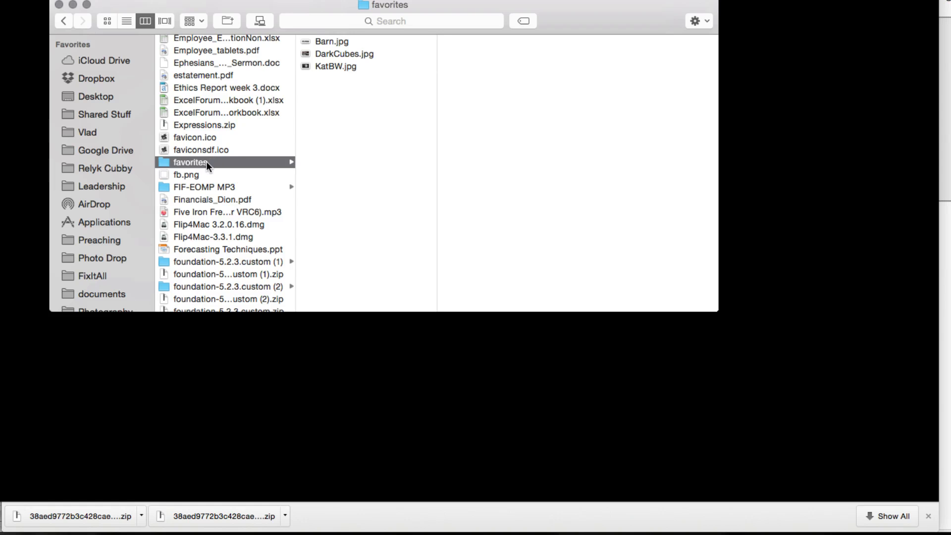
pyautogui.click(333, 41)
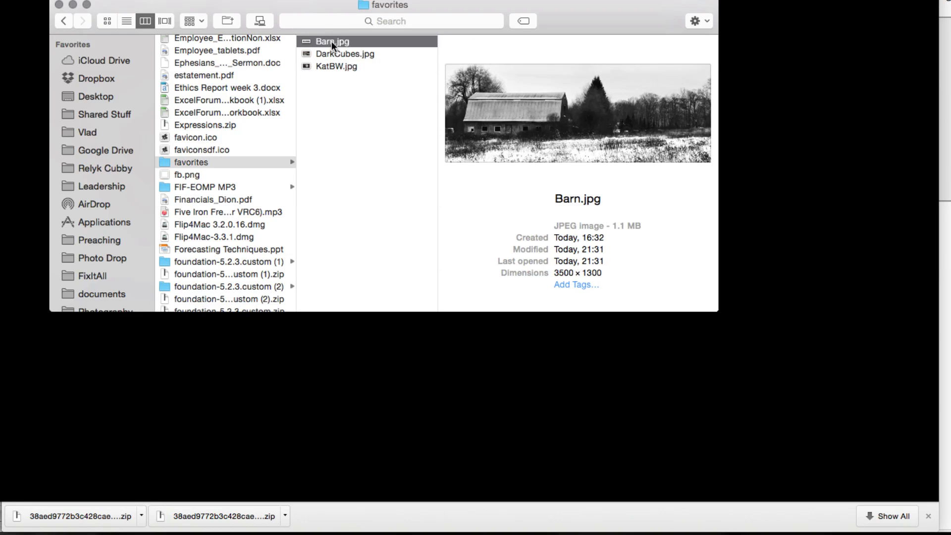
pyautogui.moveTo(793, 88)
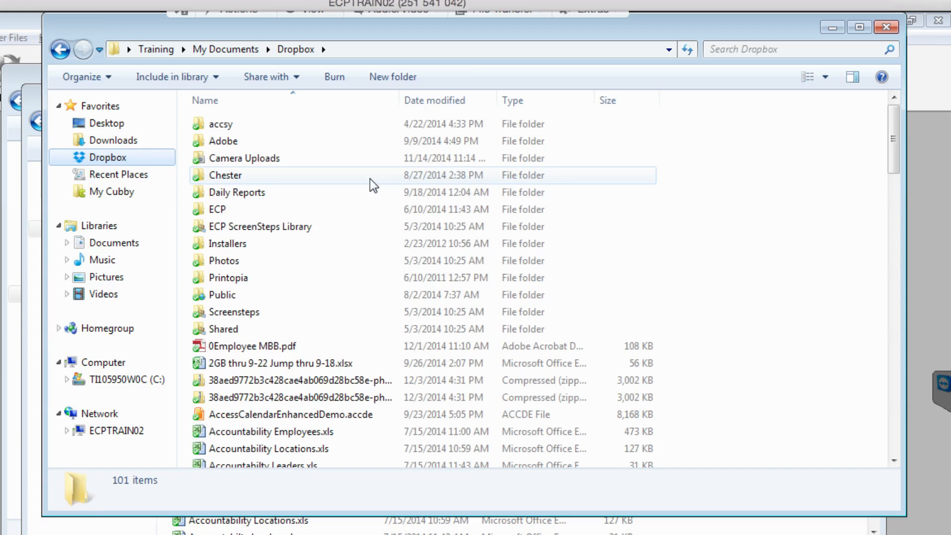
pyautogui.moveTo(372, 186)
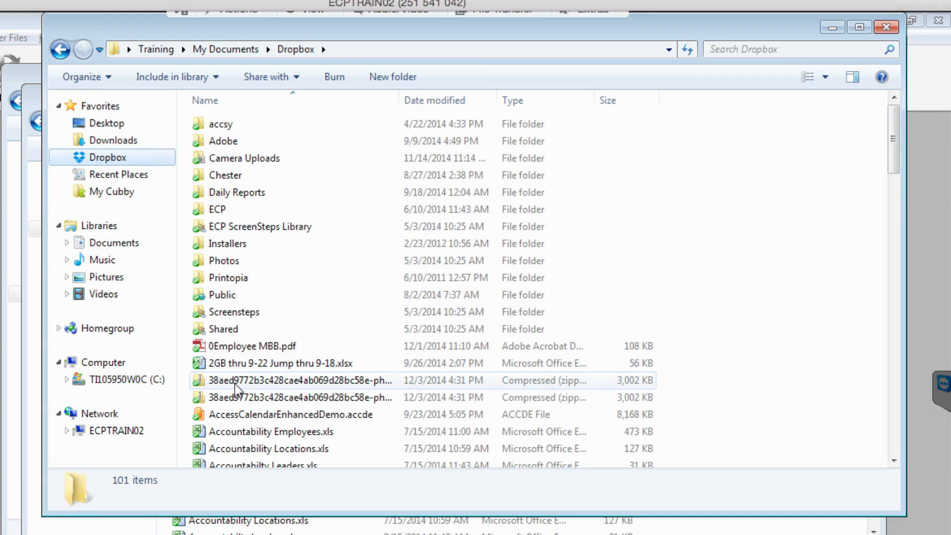
pyautogui.moveTo(258, 386)
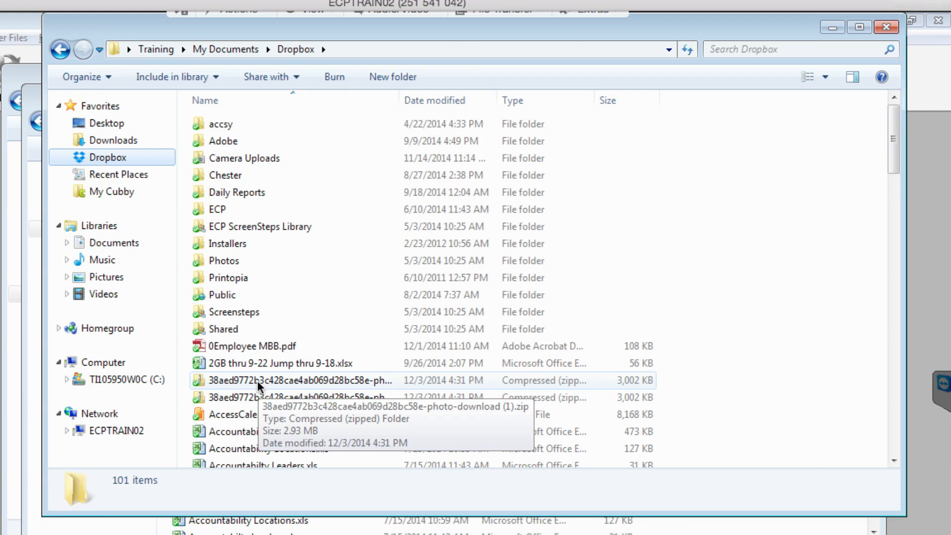
# Open the downloaded photo zip and the nested favorites zip inside it.
pyautogui.doubleClick(297, 380)
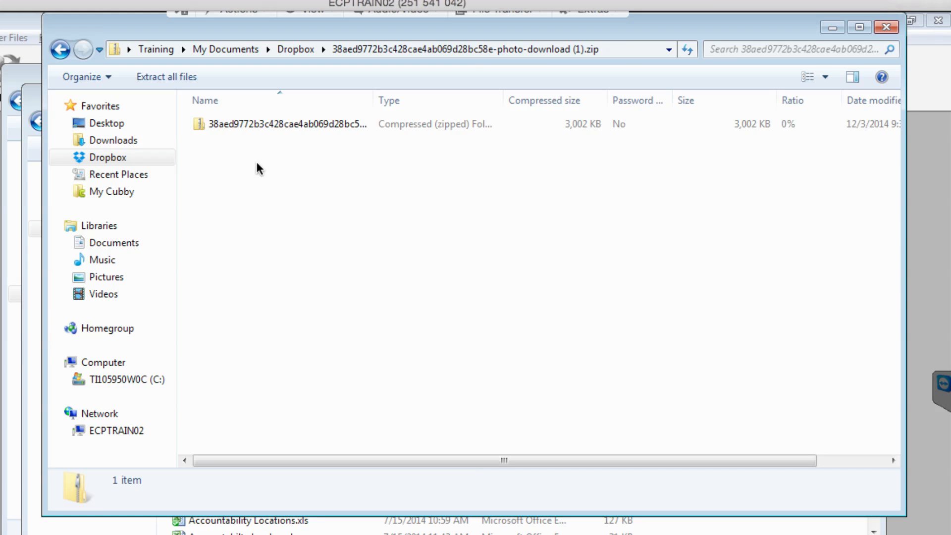
pyautogui.doubleClick(280, 124)
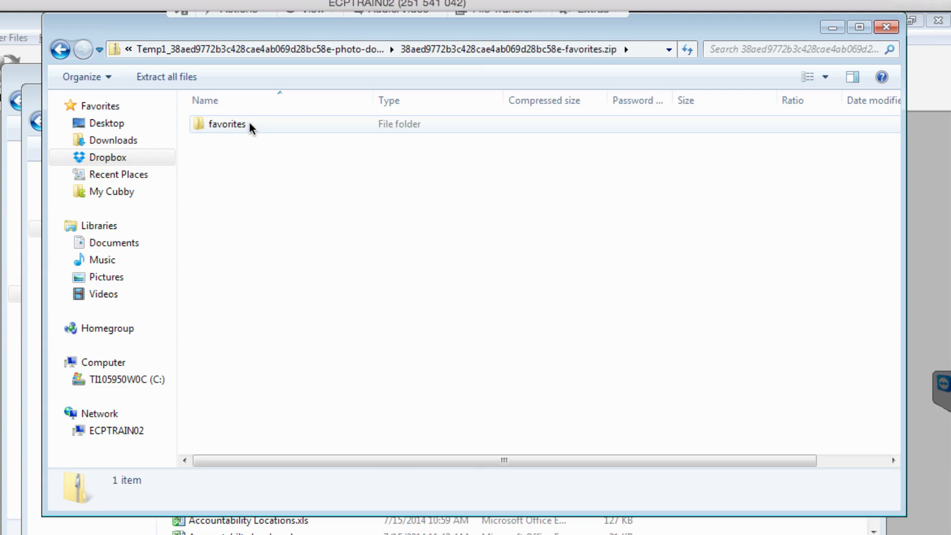
pyautogui.moveTo(232, 124)
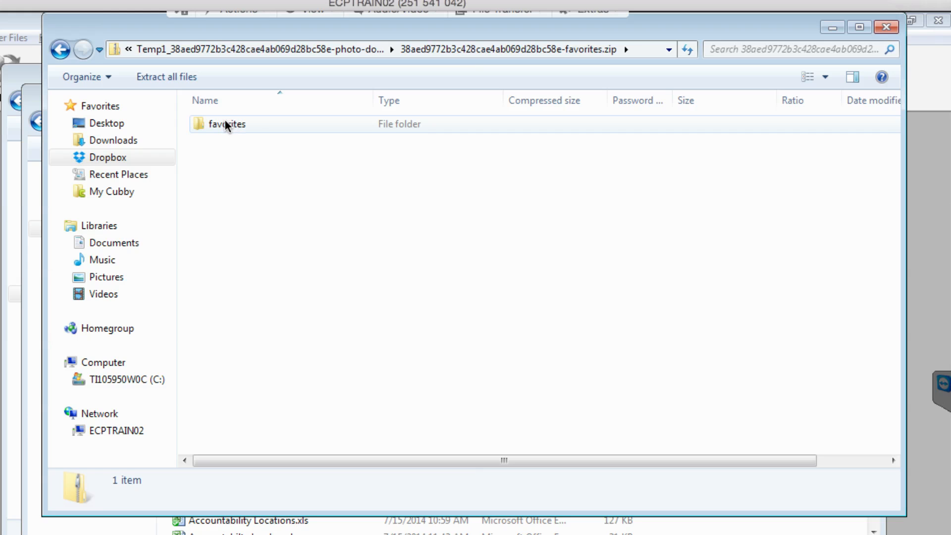
# Extract the favorites folder from the zip onto the Desktop and view its contents.
pyautogui.click(226, 123)
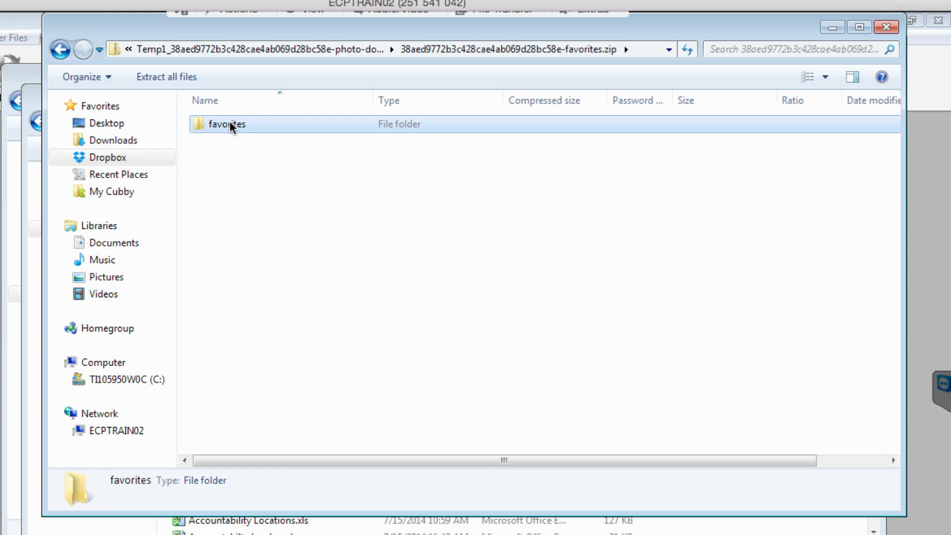
pyautogui.moveTo(229, 124); pyautogui.dragTo(103, 122)
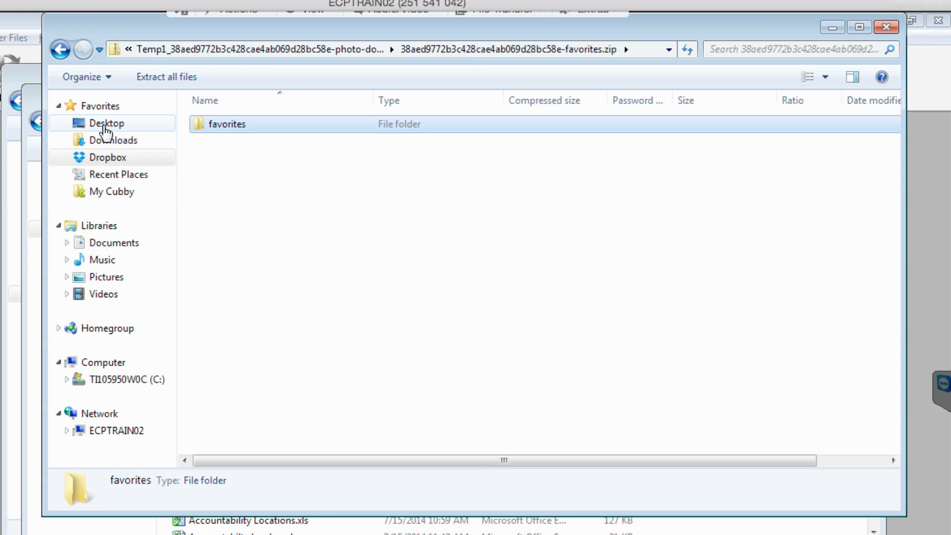
pyautogui.moveTo(108, 123)
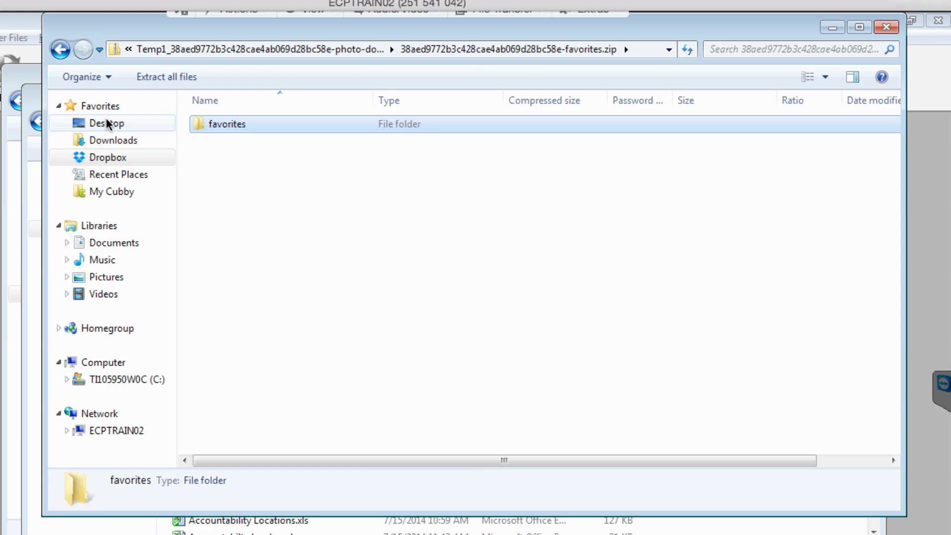
pyautogui.click(107, 123)
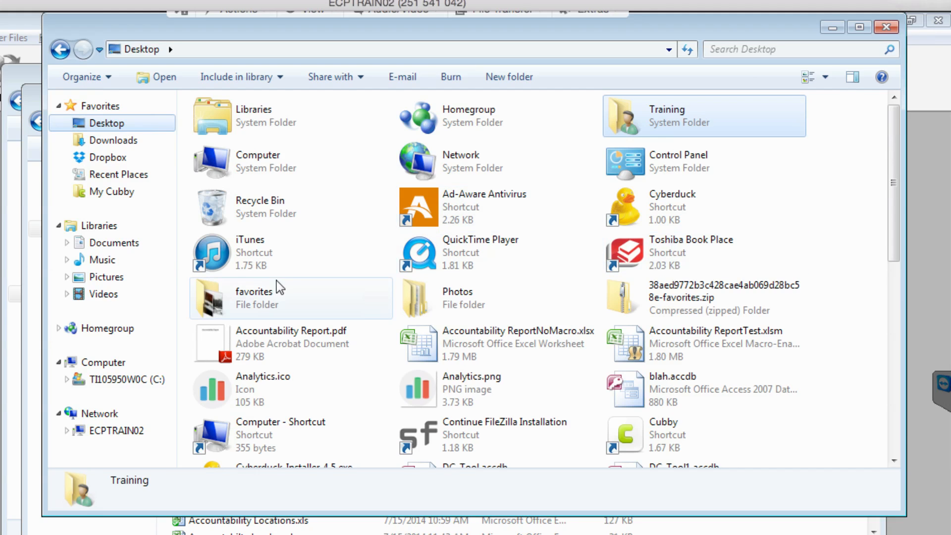
pyautogui.doubleClick(257, 297)
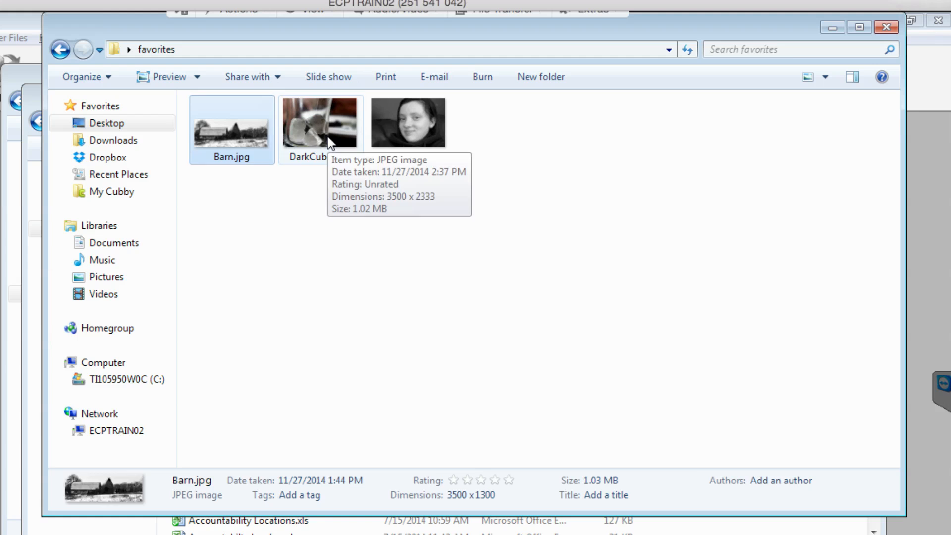
# Check the details of the extracted photos, then clear the selection.
pyautogui.click(409, 123)
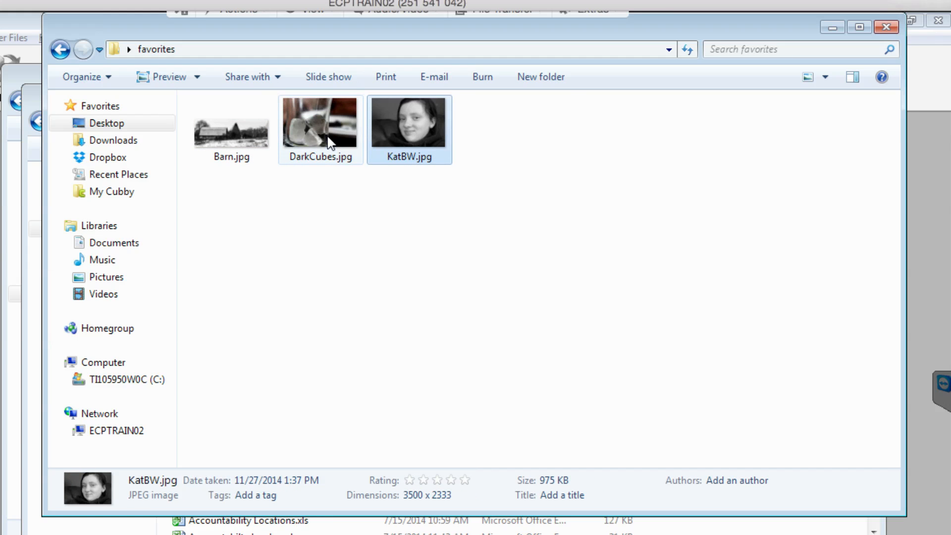
pyautogui.click(232, 121)
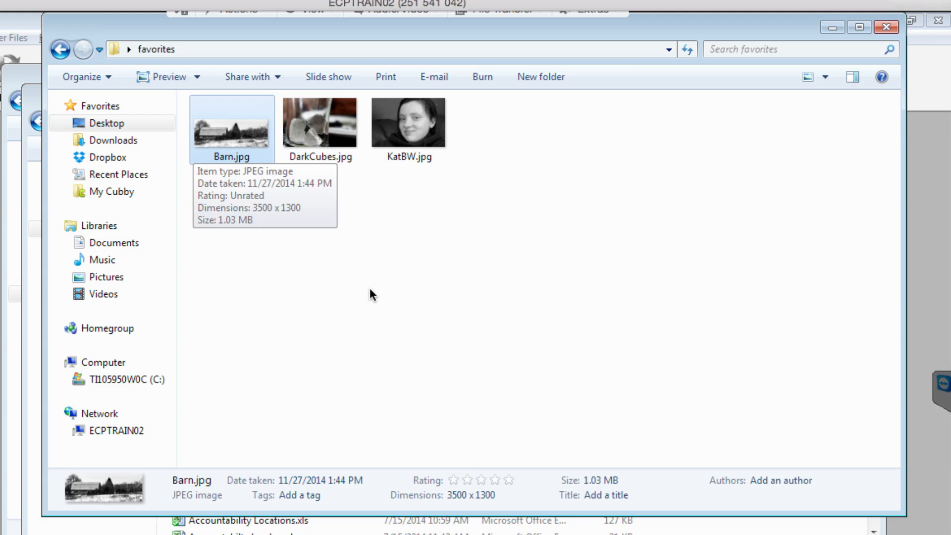
pyautogui.click(326, 228)
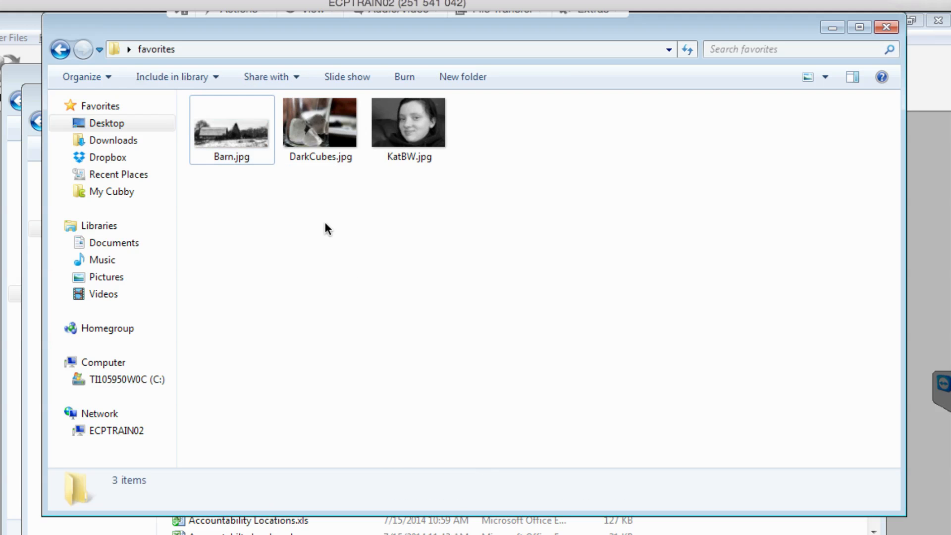
pyautogui.moveTo(458, 148)
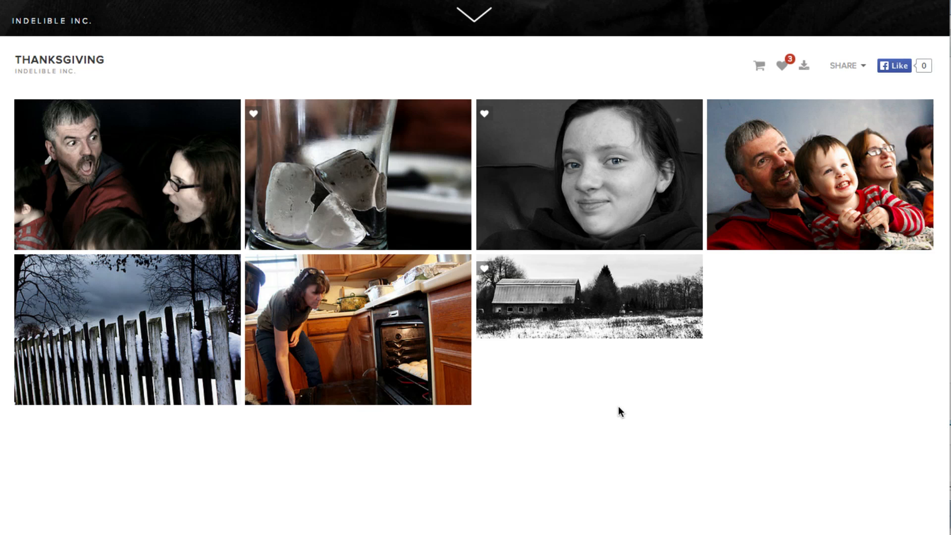
pyautogui.moveTo(32, 474)
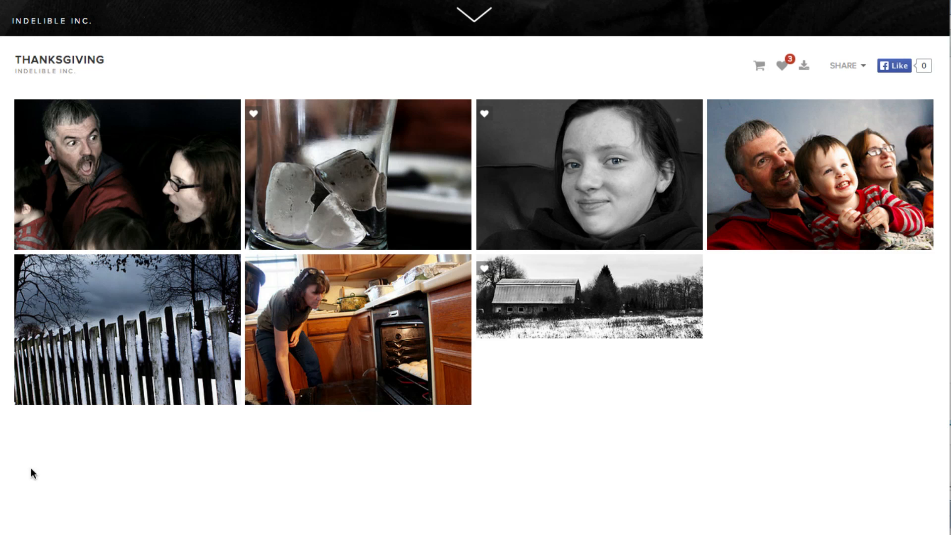
pyautogui.moveTo(212, 395)
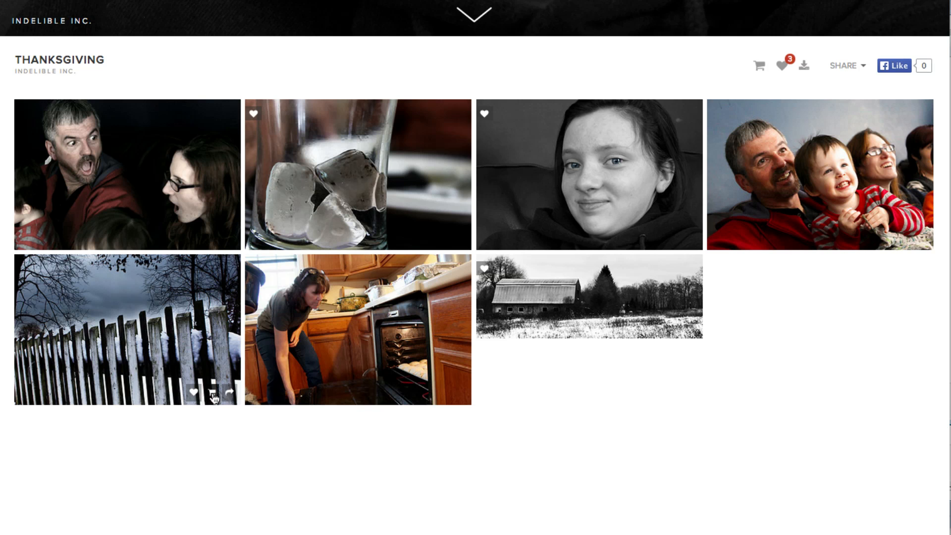
# Start a print order for the snowy fence photo, listing sizes and prices.
pyautogui.click(213, 392)
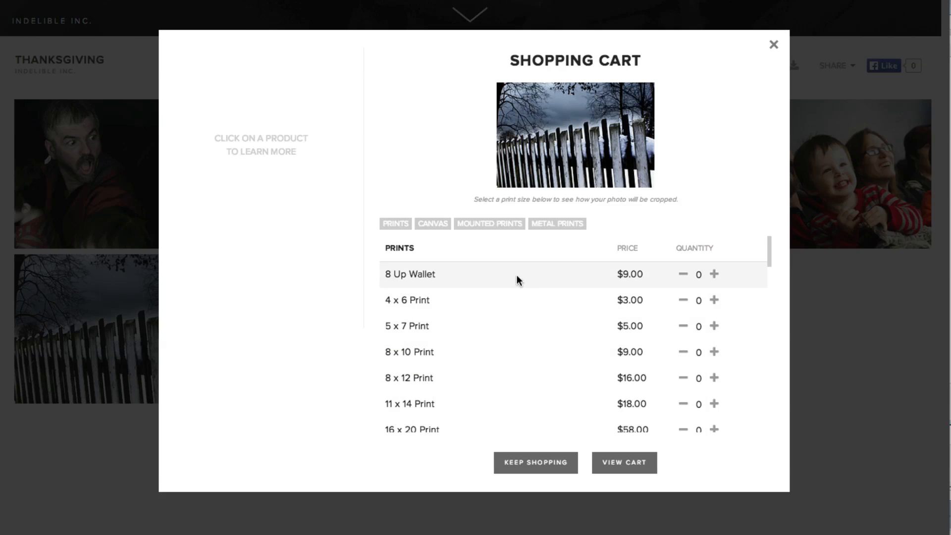
pyautogui.moveTo(714, 274)
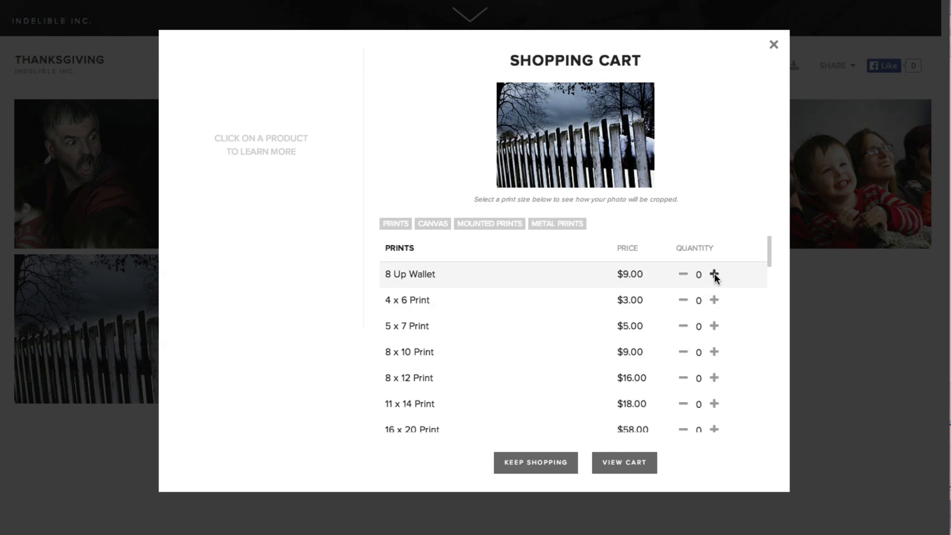
# Add an 8 Up Wallet and six 24 x 36 Metal Prints, then review the $4,812.00 cart.
pyautogui.click(714, 275)
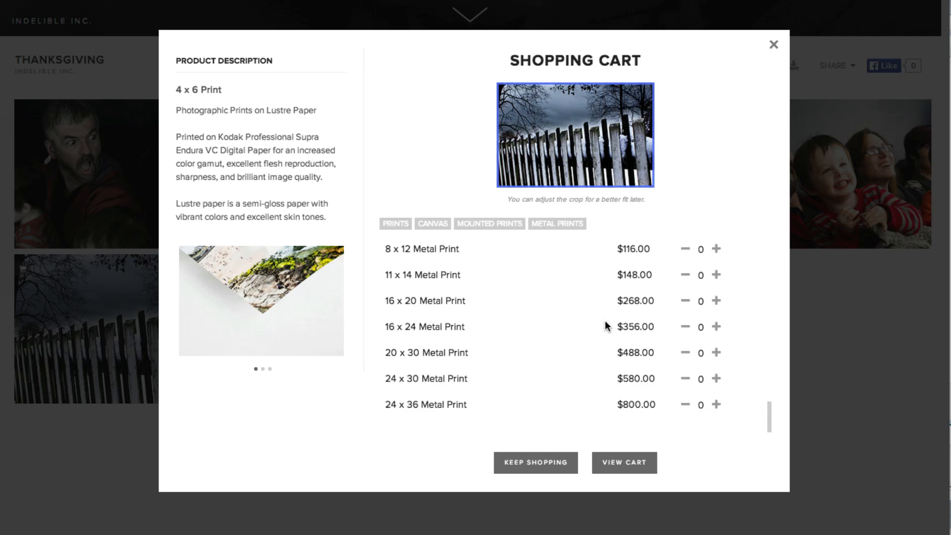
pyautogui.moveTo(636, 383)
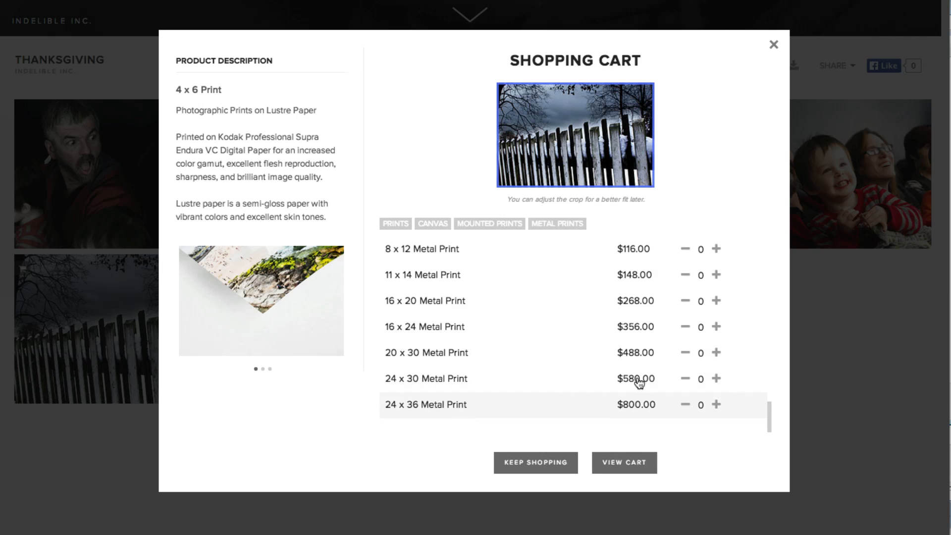
pyautogui.moveTo(717, 404)
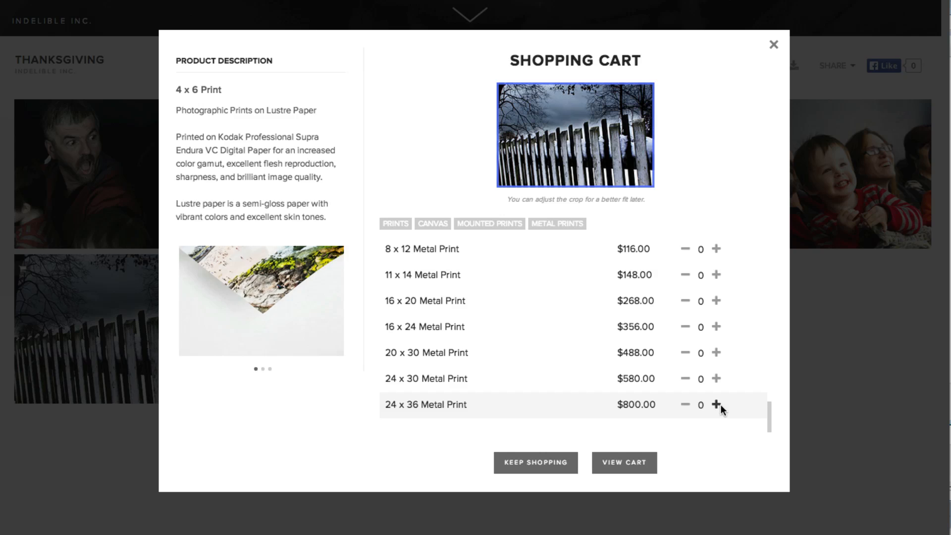
pyautogui.click(715, 404)
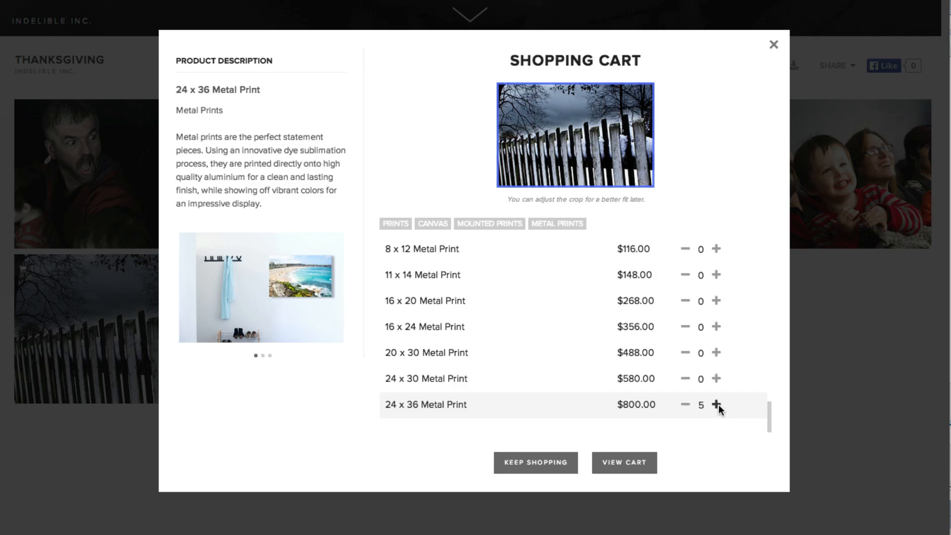
pyautogui.click(715, 404)
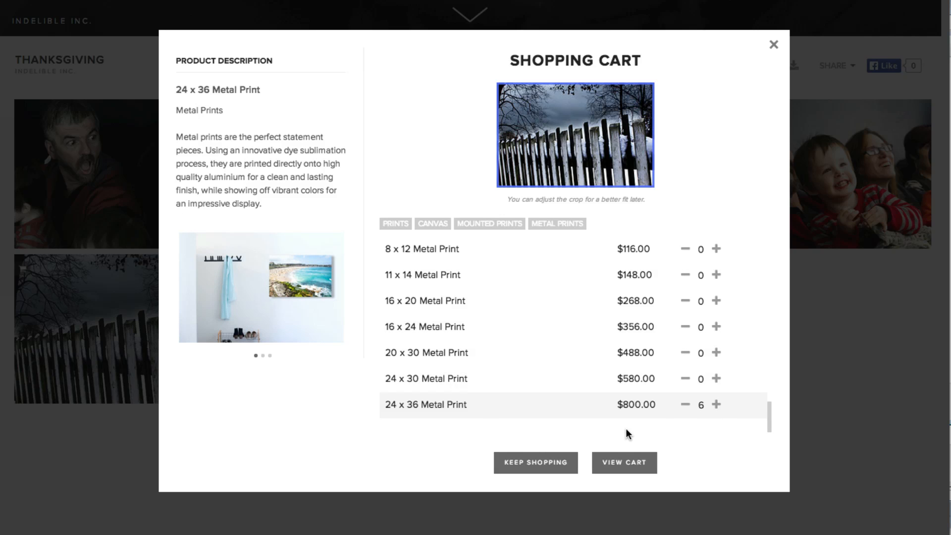
pyautogui.click(623, 462)
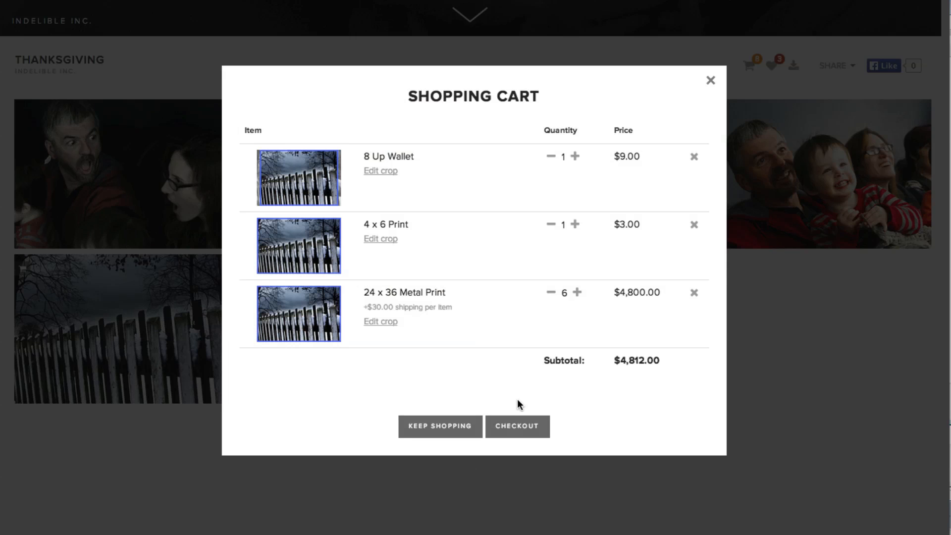
pyautogui.moveTo(614, 334)
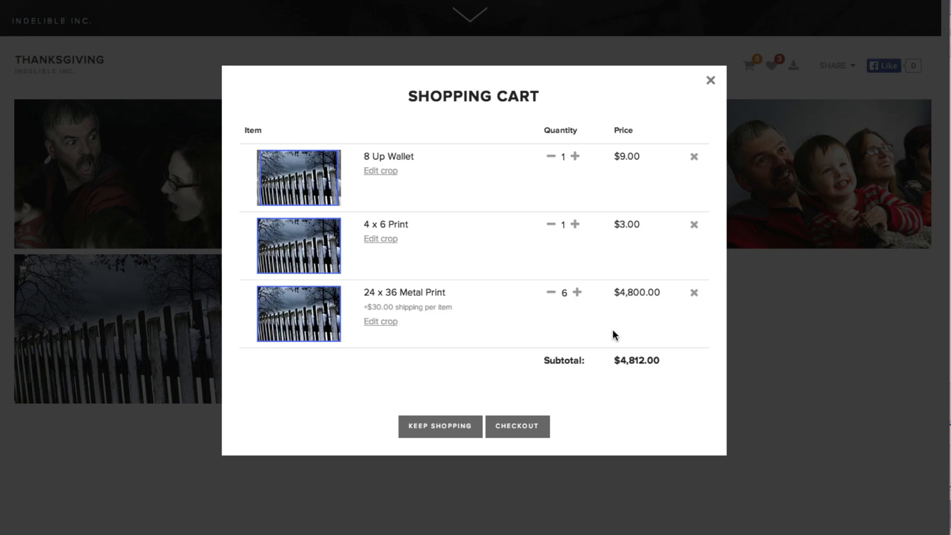
# Close the cart and return to the gallery with 8 items counted.
pyautogui.click(710, 80)
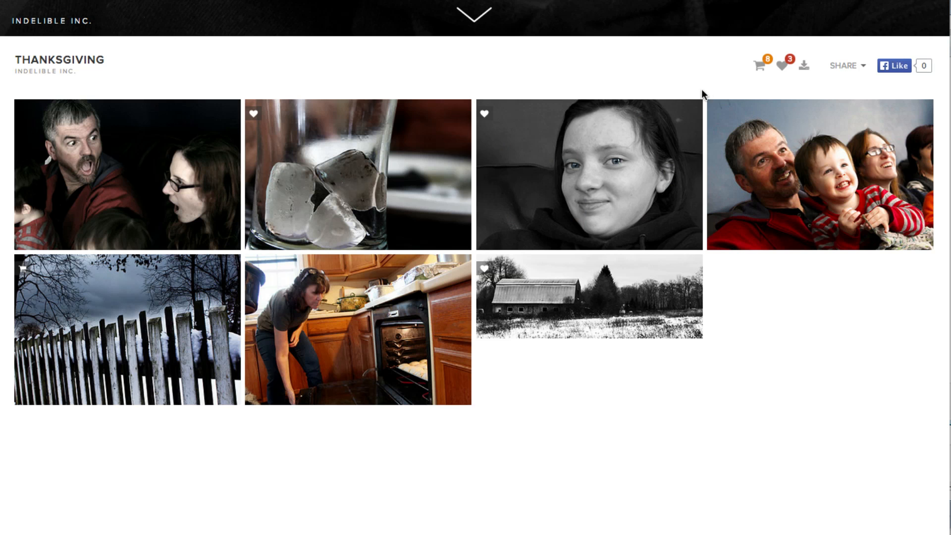
pyautogui.moveTo(810, 303)
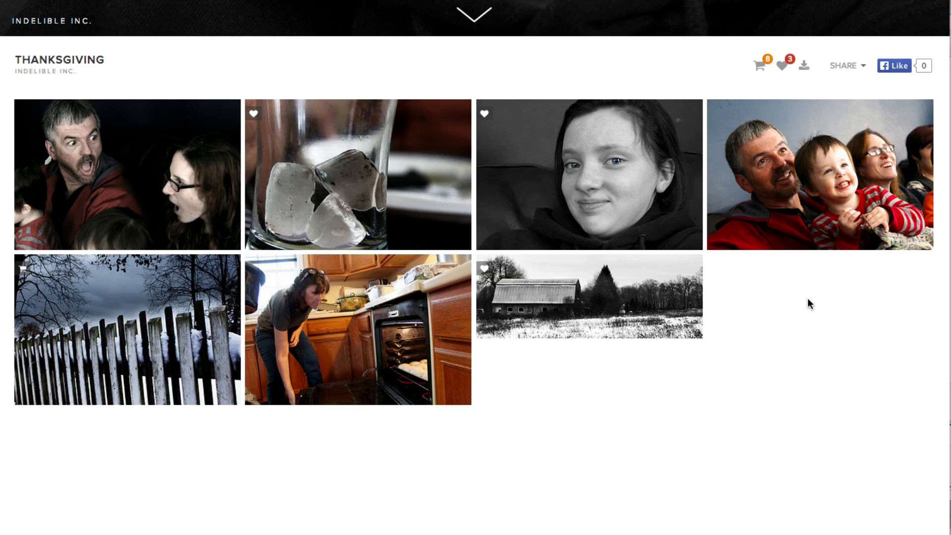